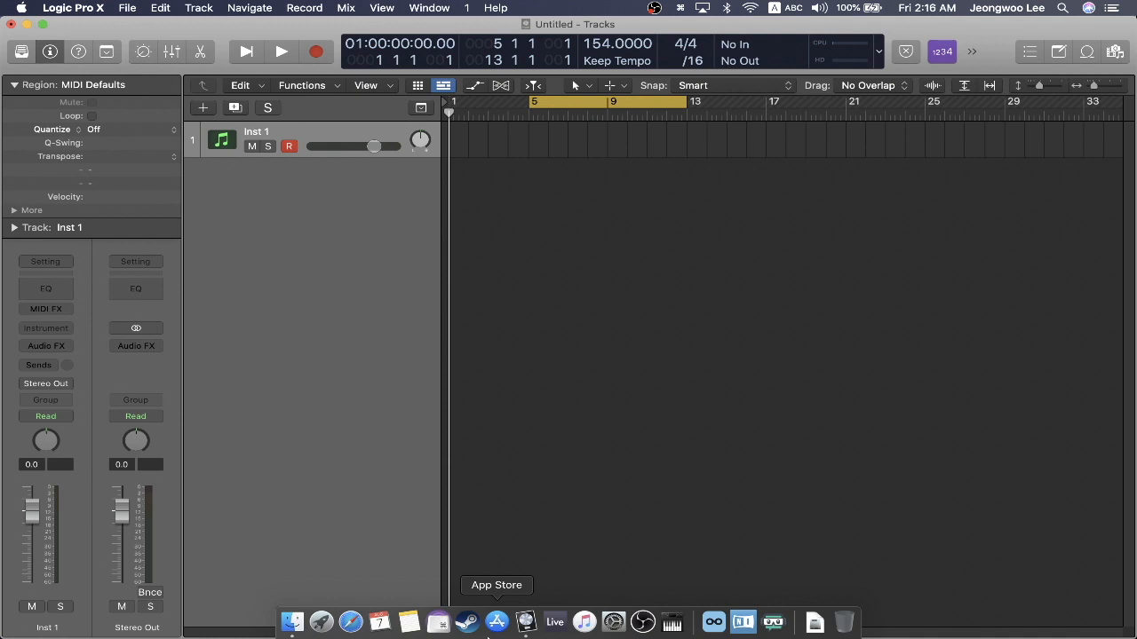
mouse_move(560, 423)
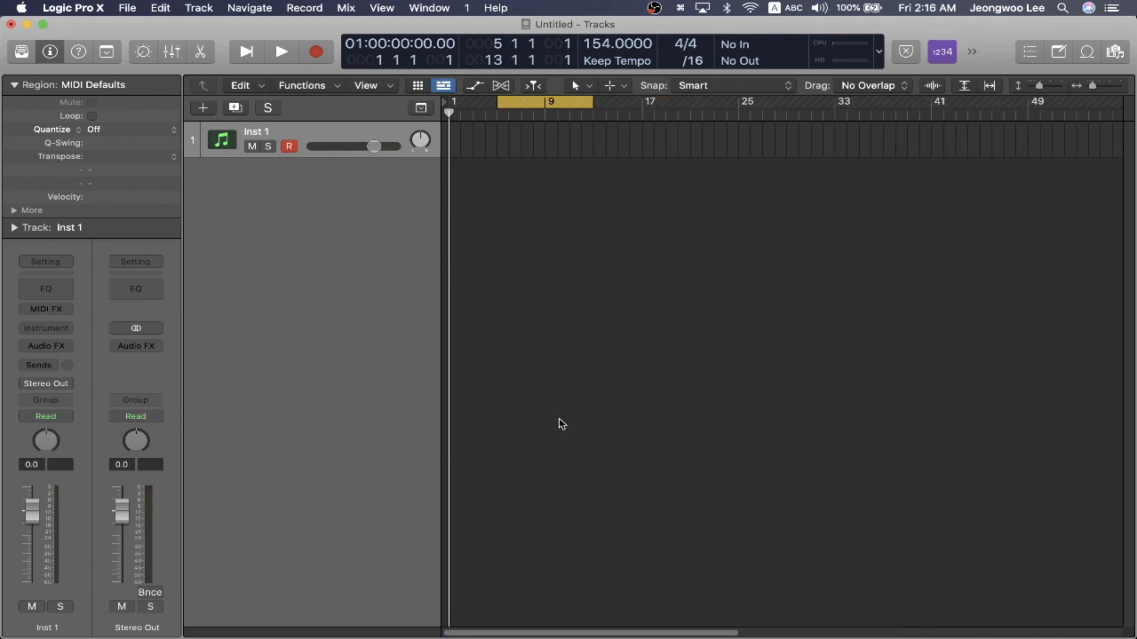
Set Logic's Audio preference ReWire Behavior to Playback Mode (Less CPU Load)
click(72, 8)
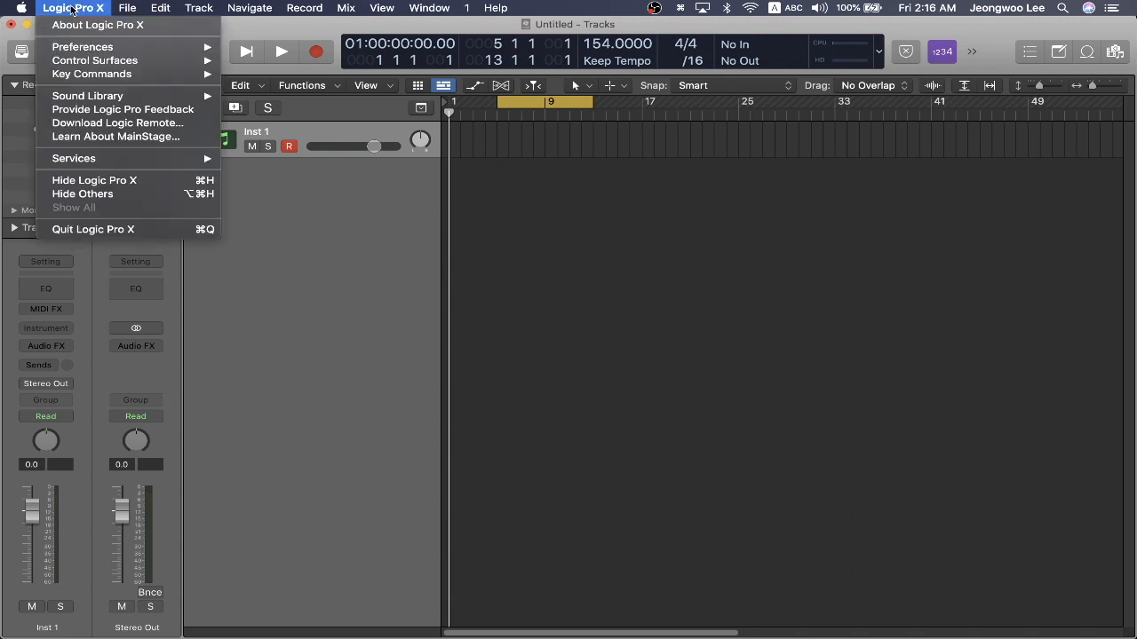
mouse_move(75, 46)
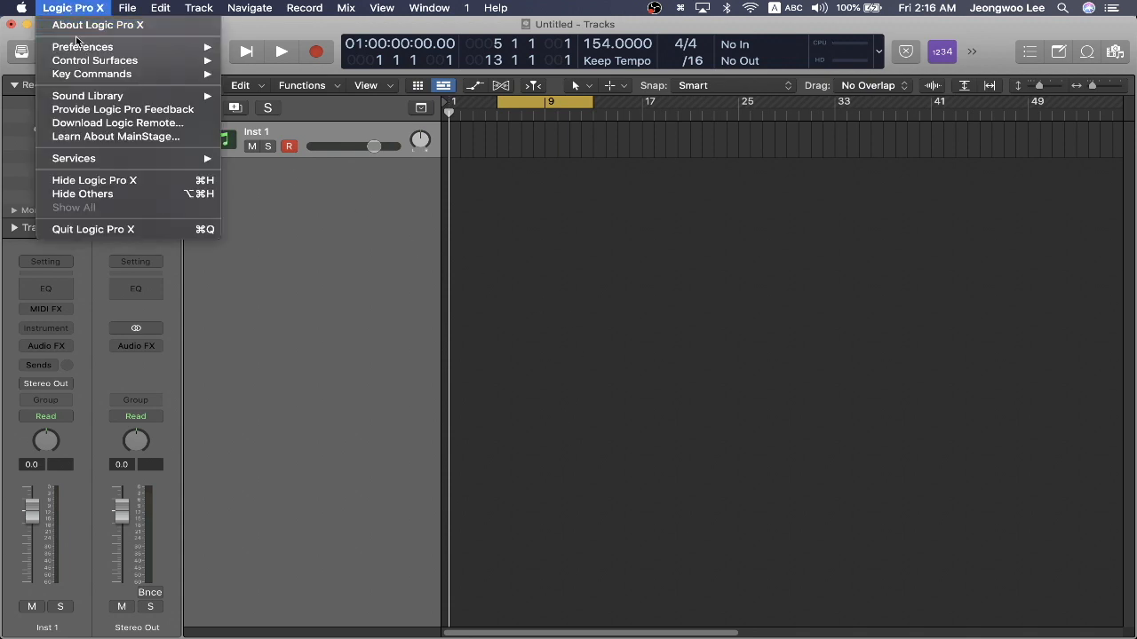
click(82, 47)
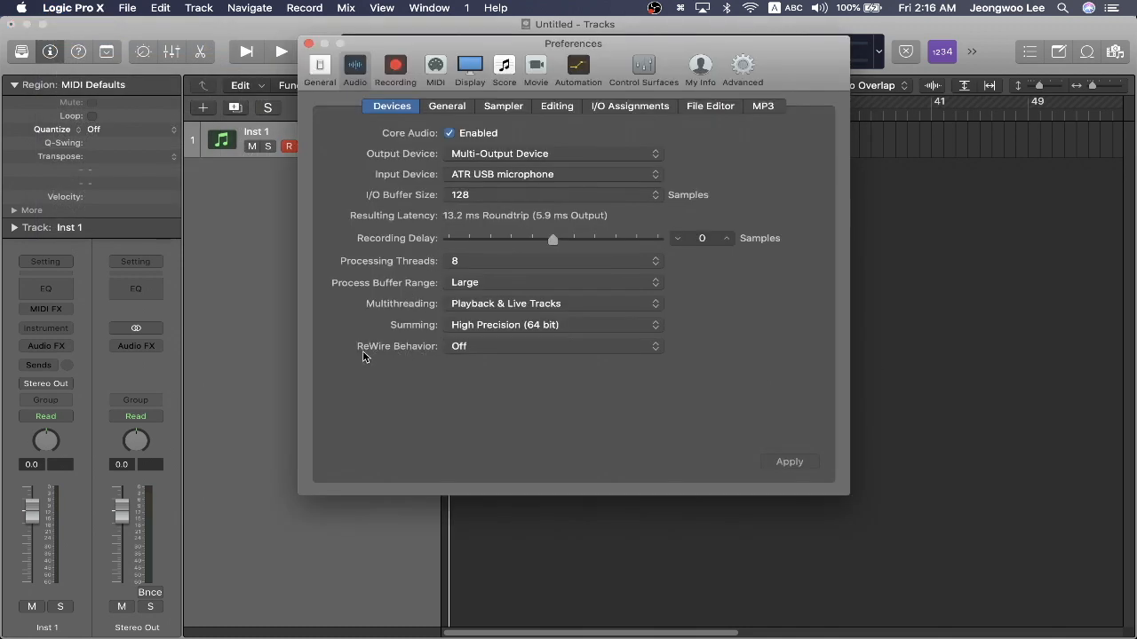
mouse_move(508, 350)
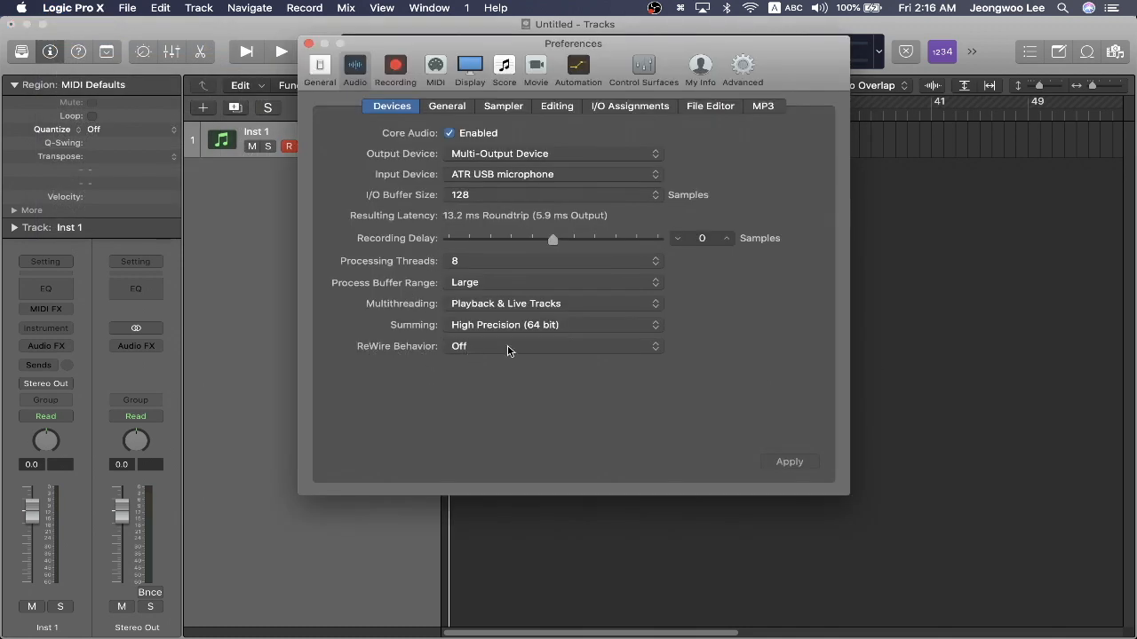
click(552, 346)
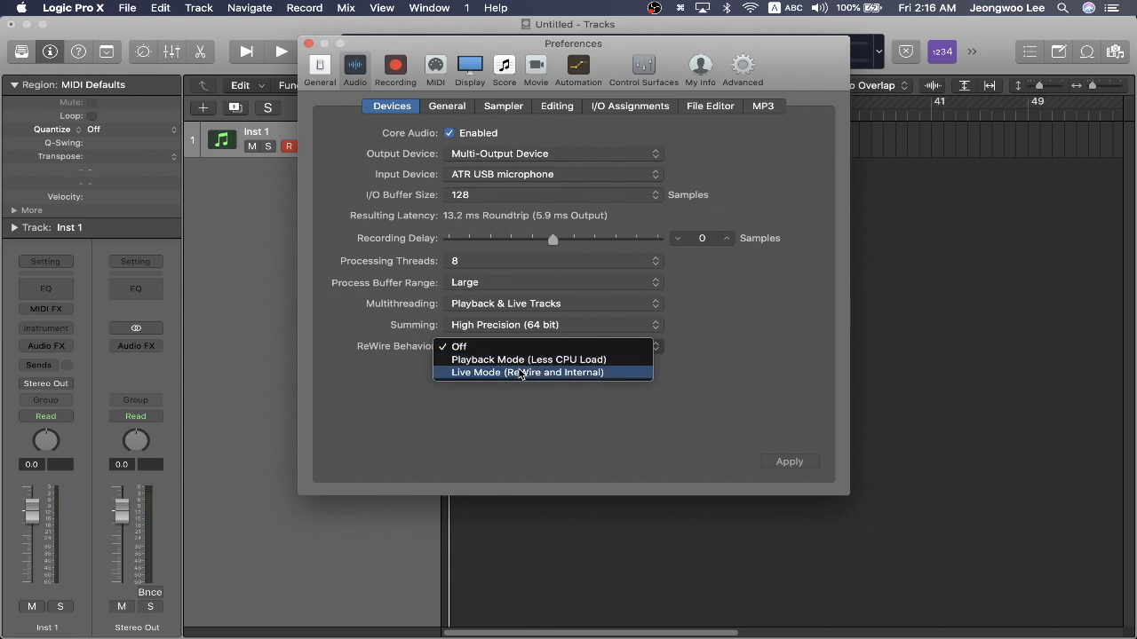
mouse_move(529, 359)
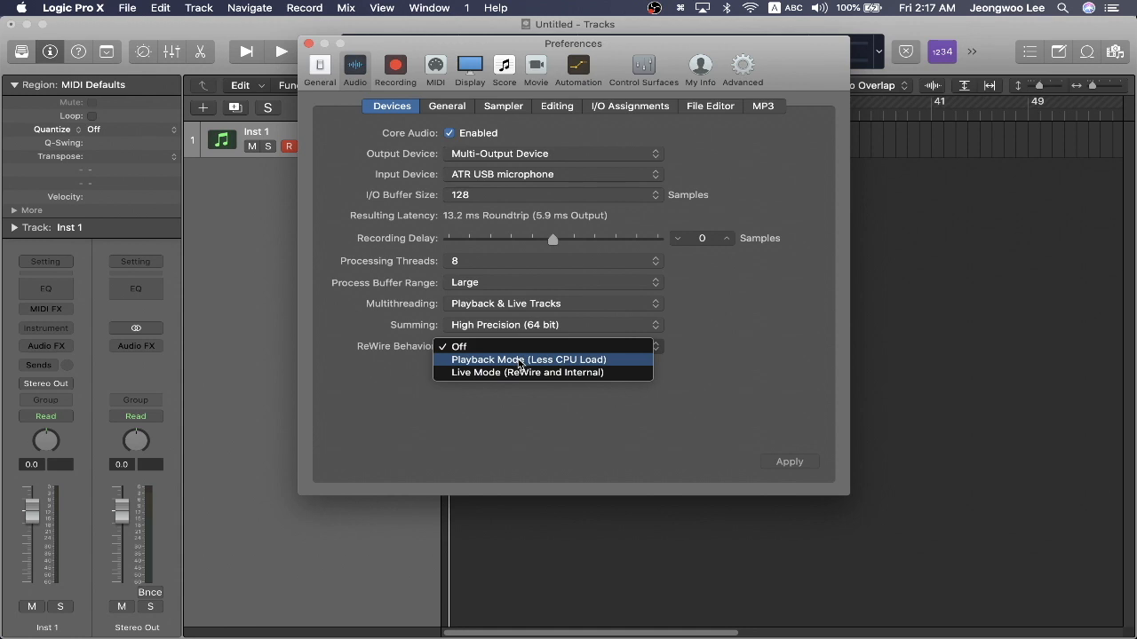
click(529, 359)
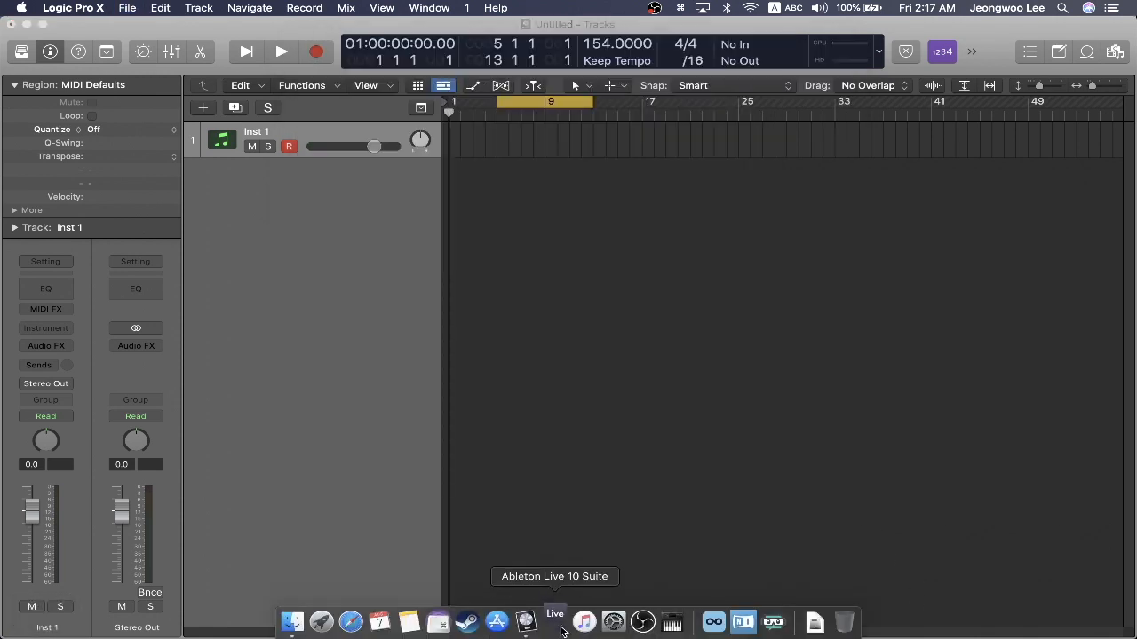
Launch Ableton Live 10 Suite from the Dock and search its browser for 'piano'
click(554, 622)
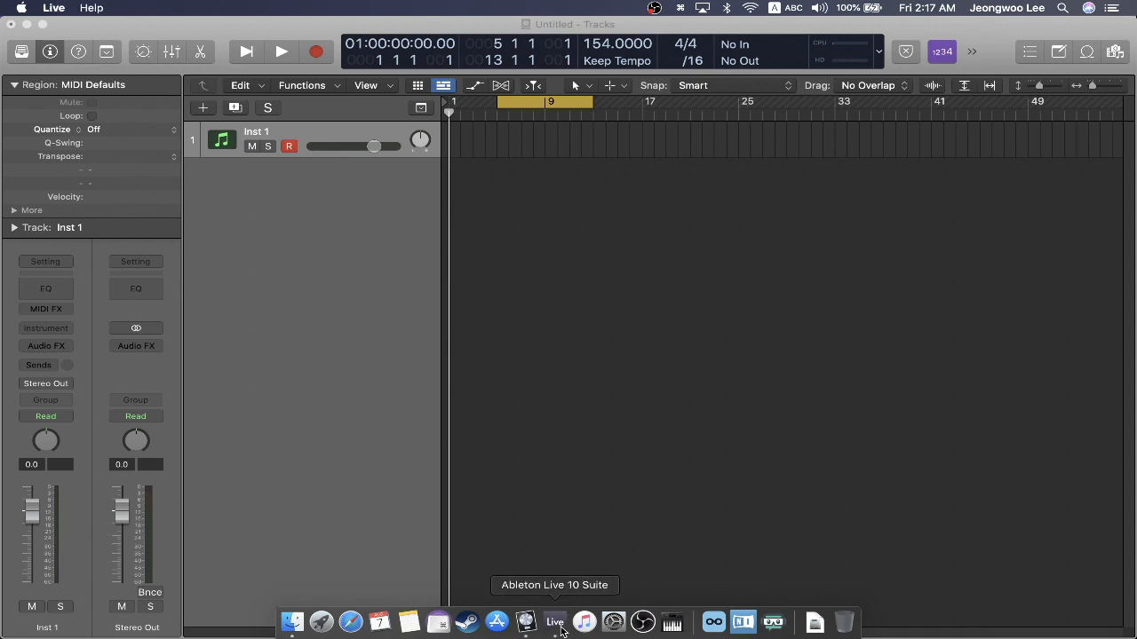
click(554, 622)
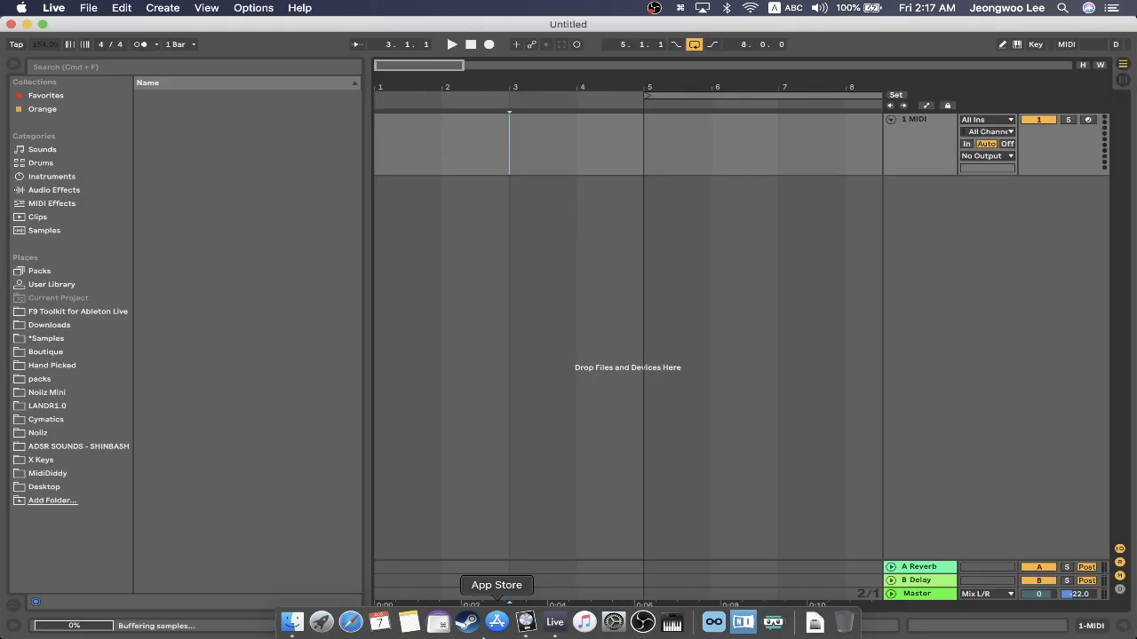
click(42, 150)
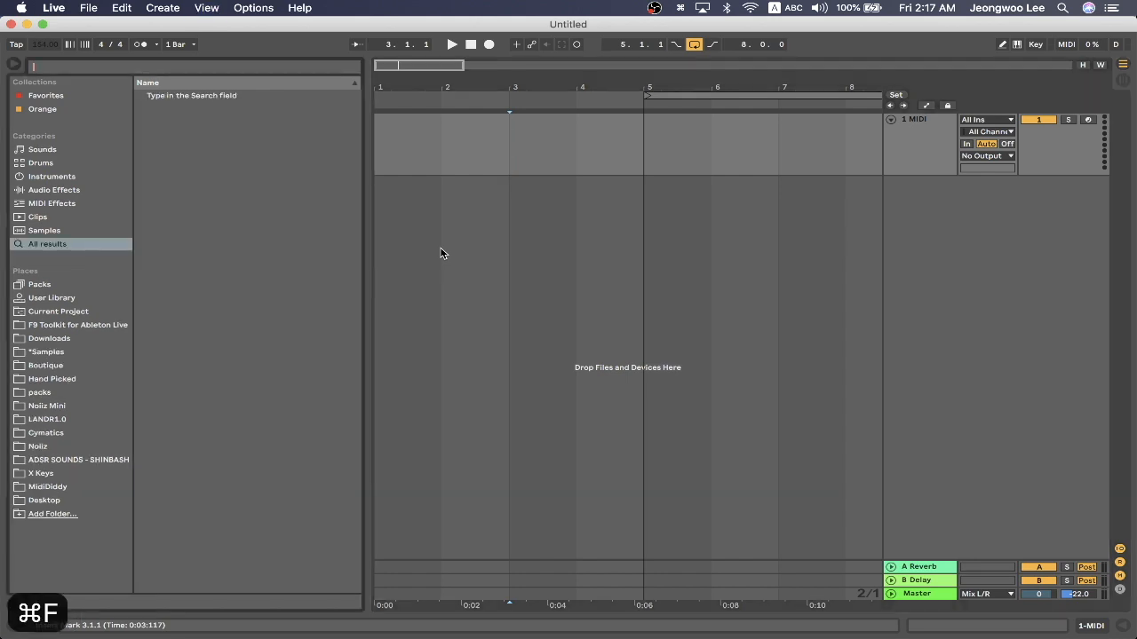
text(piano)
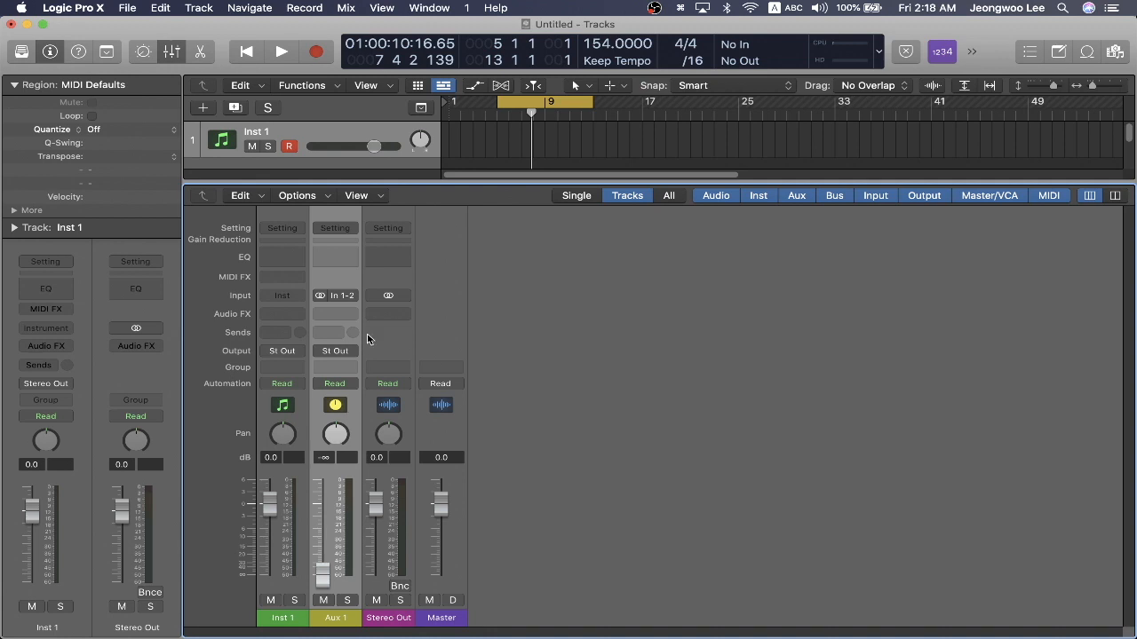
mouse_move(337, 299)
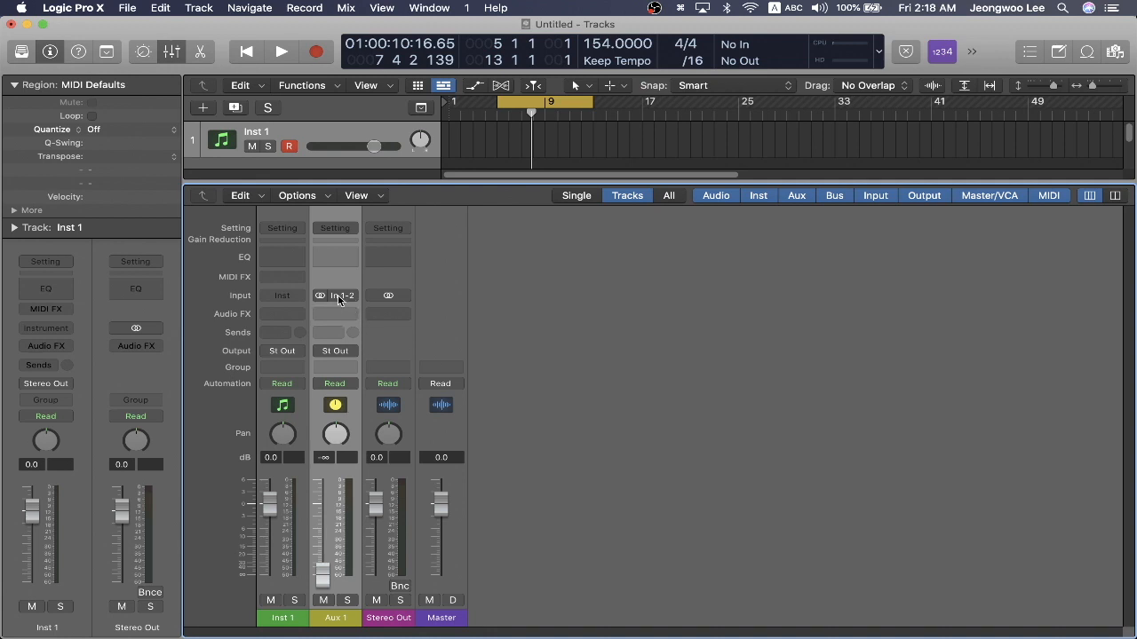
Route Ableton Live's RW:Mix L/R into Aux 1, reset its fader to 0 dB, and select it
click(335, 295)
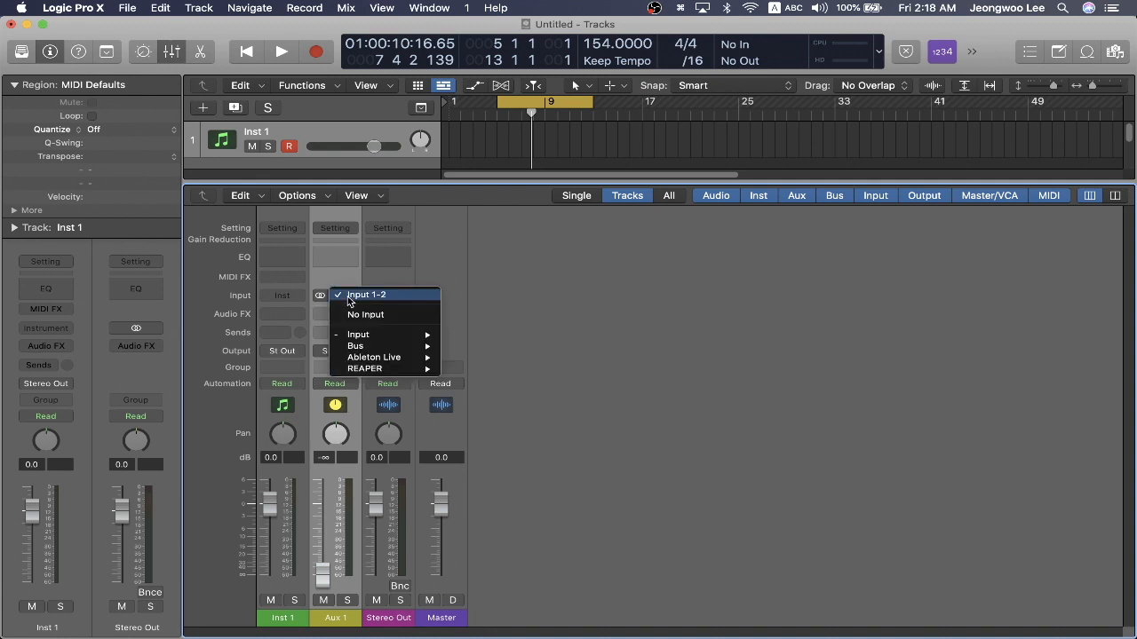
mouse_move(374, 357)
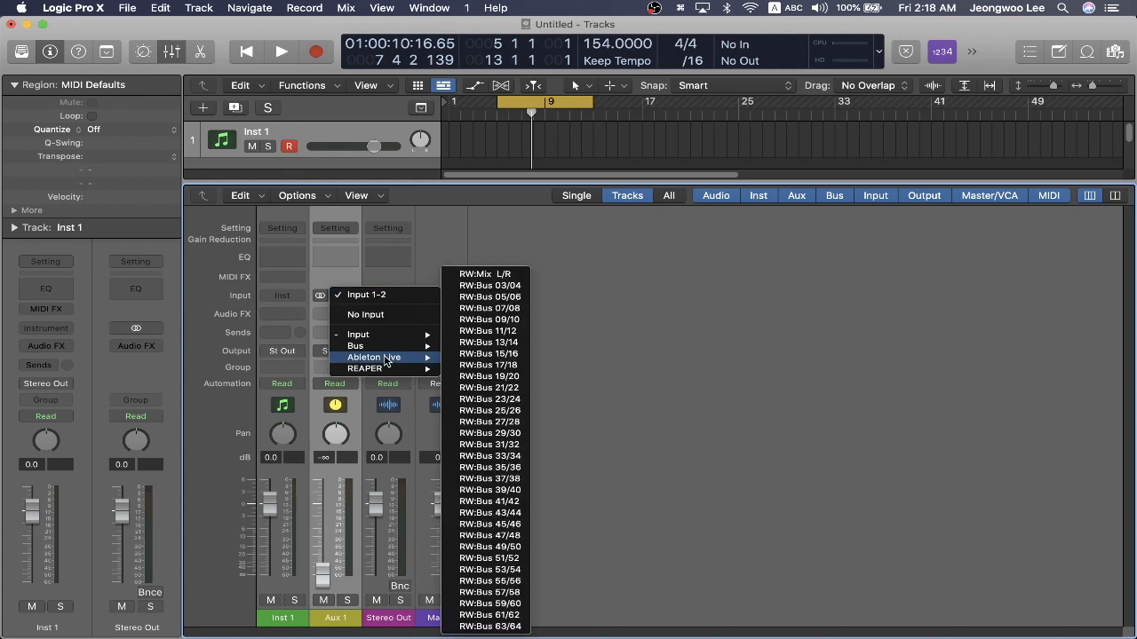
mouse_move(488, 285)
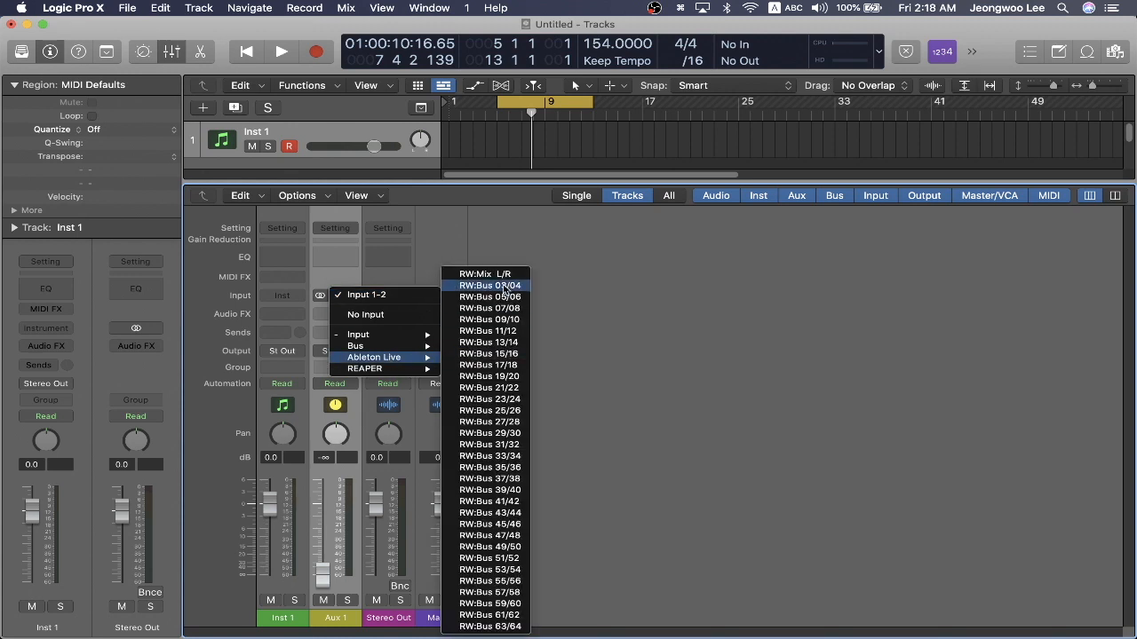
mouse_move(484, 274)
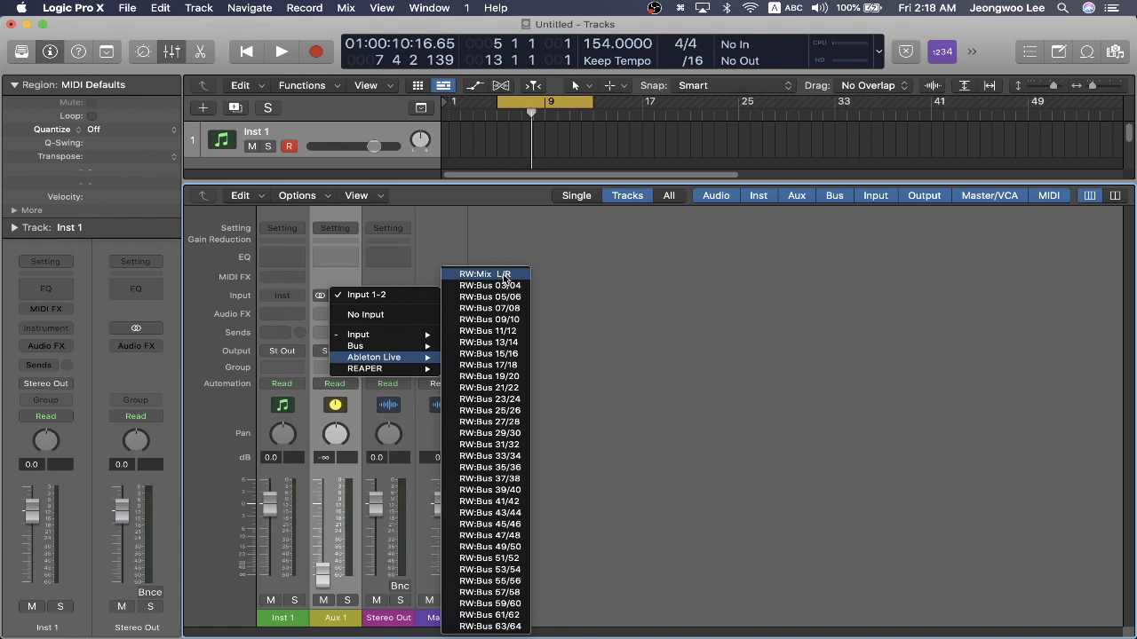
click(485, 274)
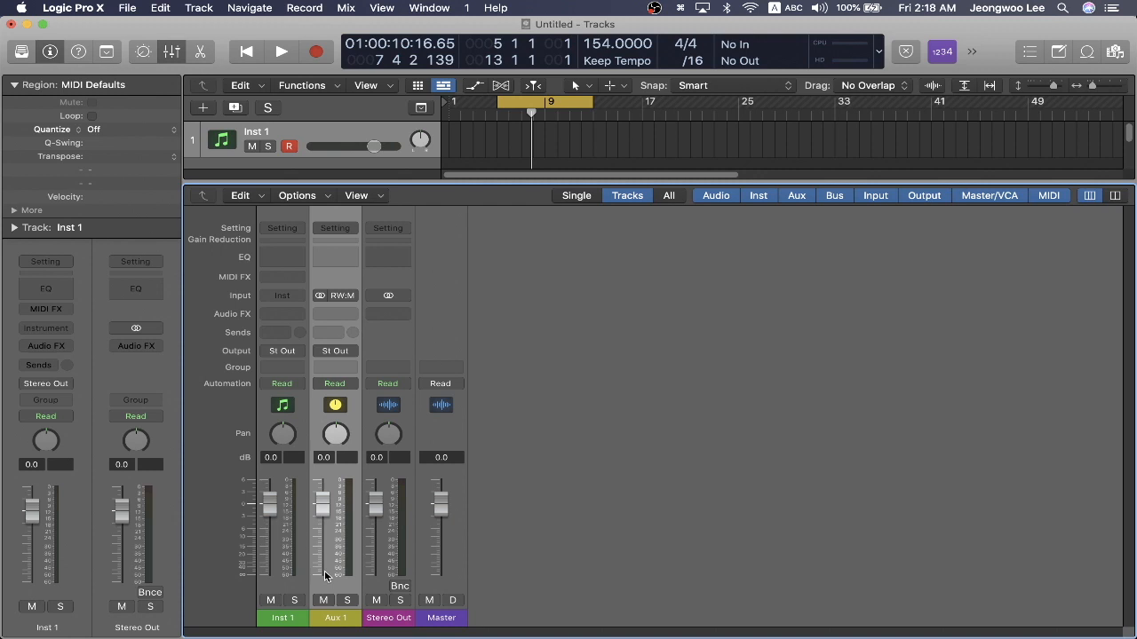
click(281, 51)
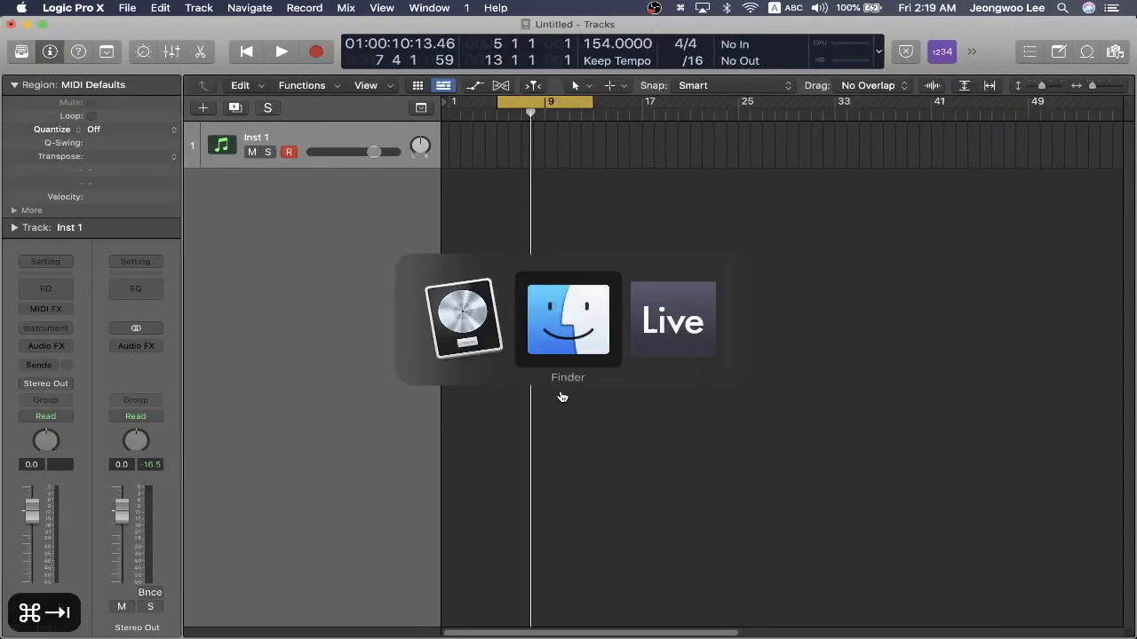
click(672, 320)
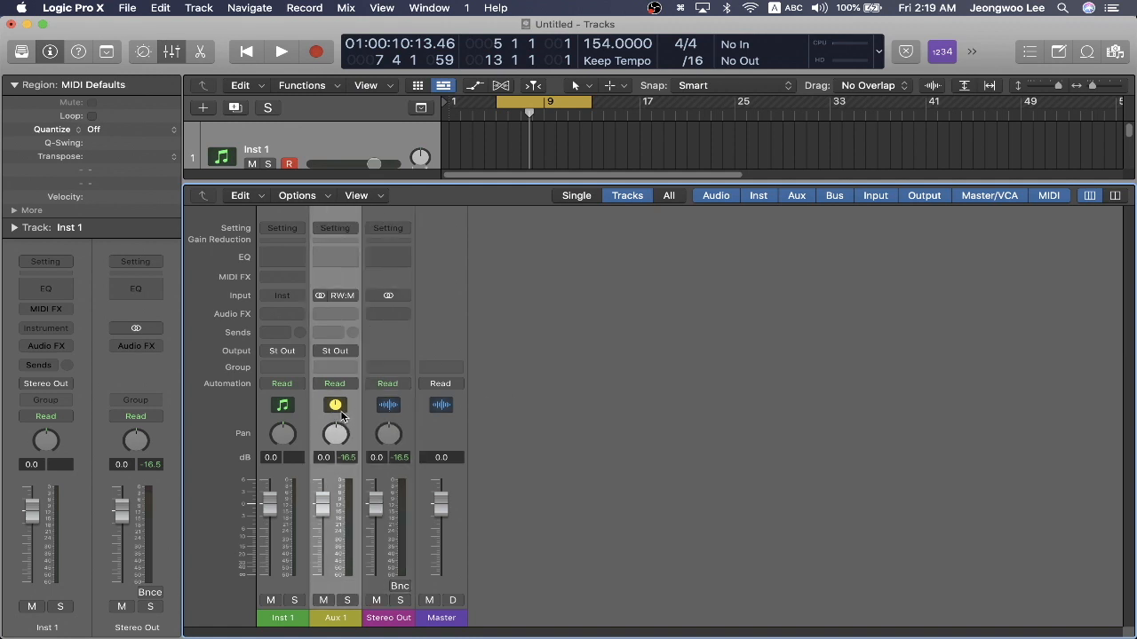
click(335, 618)
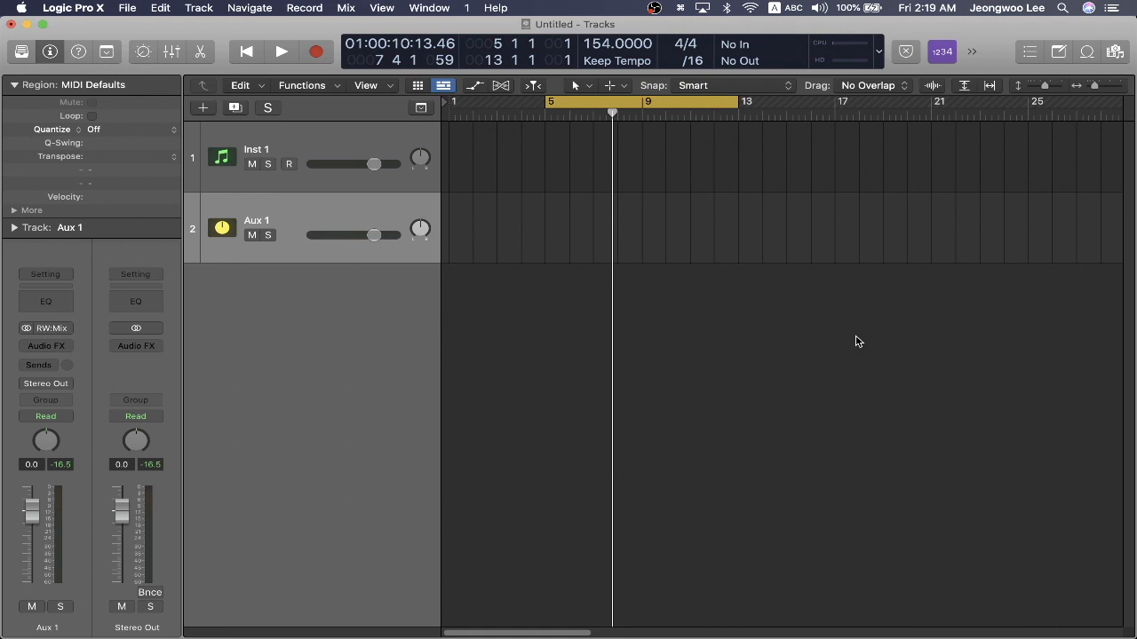
Rename the Aux 1 track to 'Ableton Live Rewire Main'
double_click(257, 219)
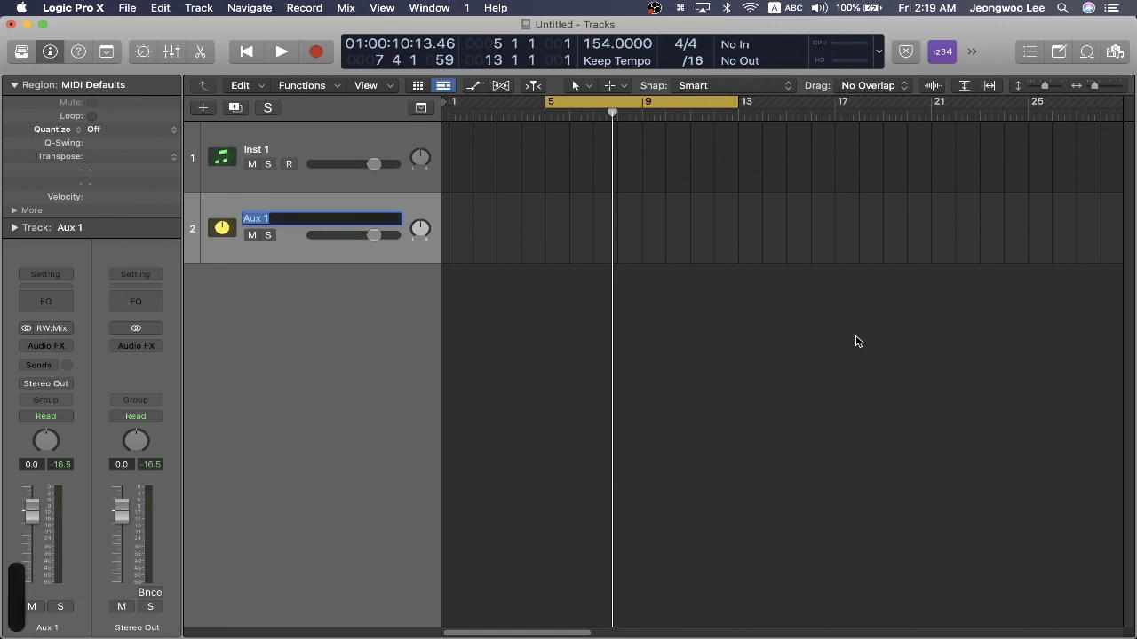
text(Ableton)
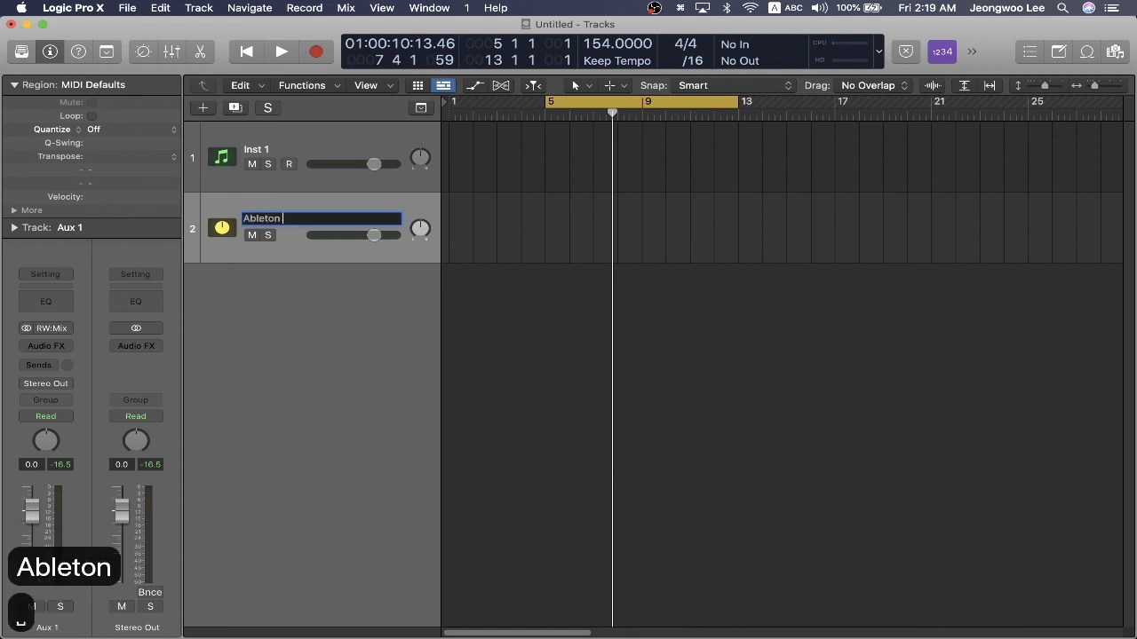
text(Live Rewire Main)
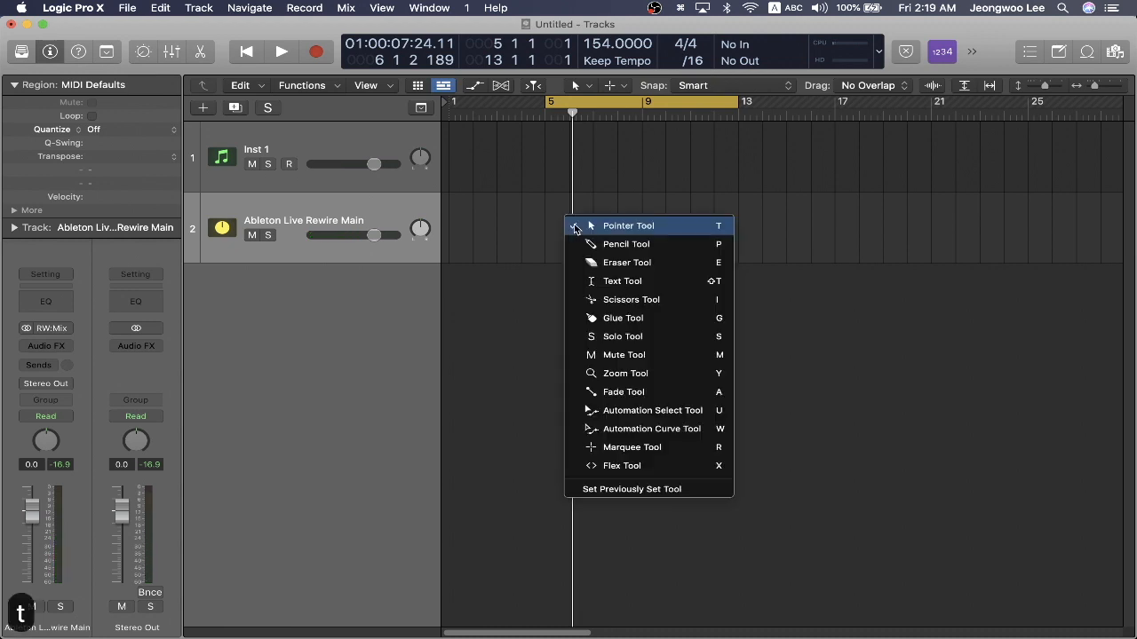
mouse_move(626, 244)
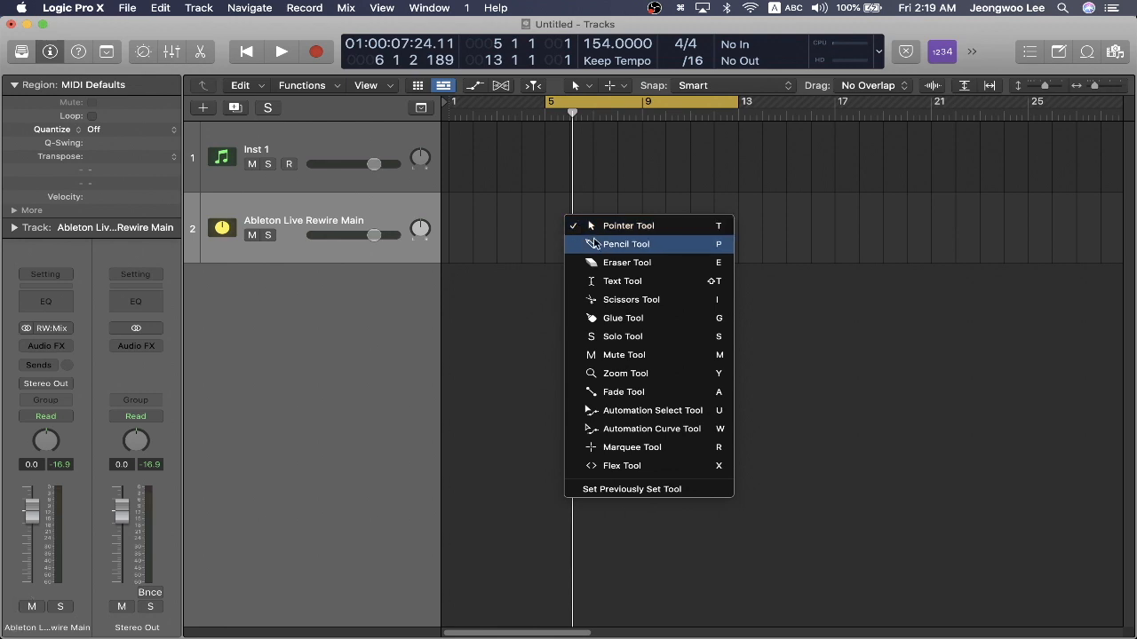
Draw a region on the Rewire track from bar 5 to bar 13 with the Pencil tool
click(627, 243)
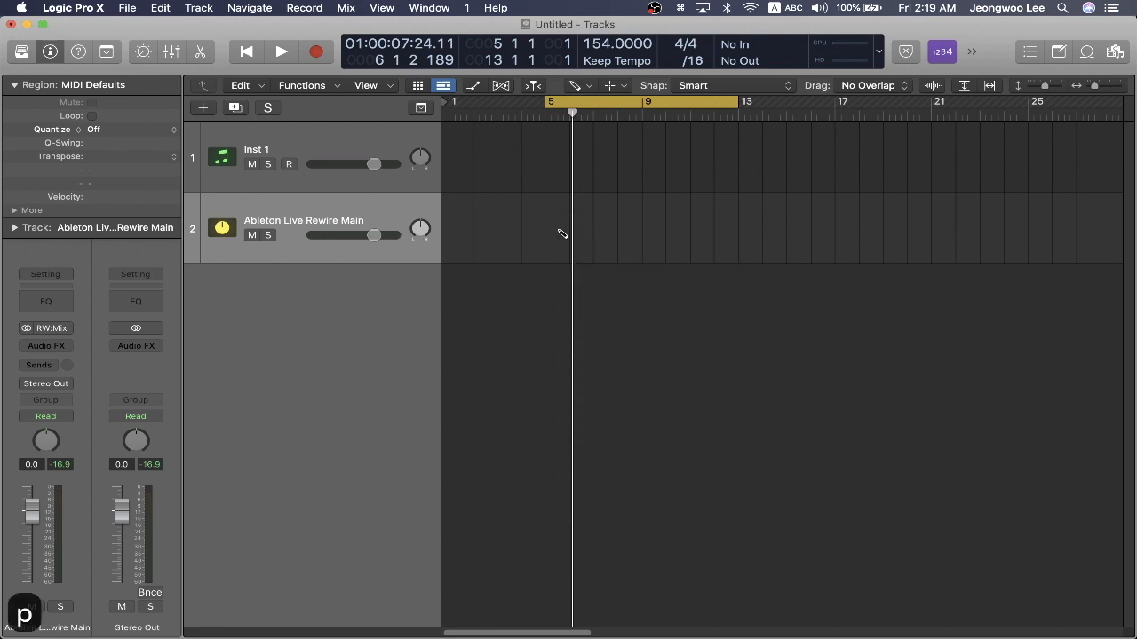
drag(572, 228, 659, 228)
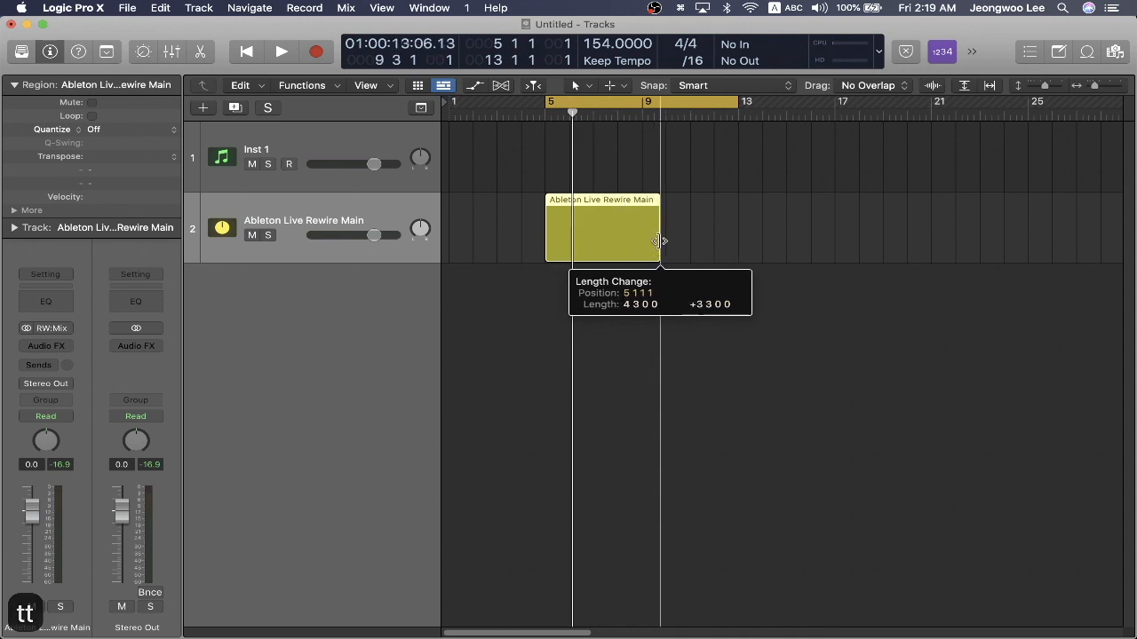
drag(661, 240, 942, 239)
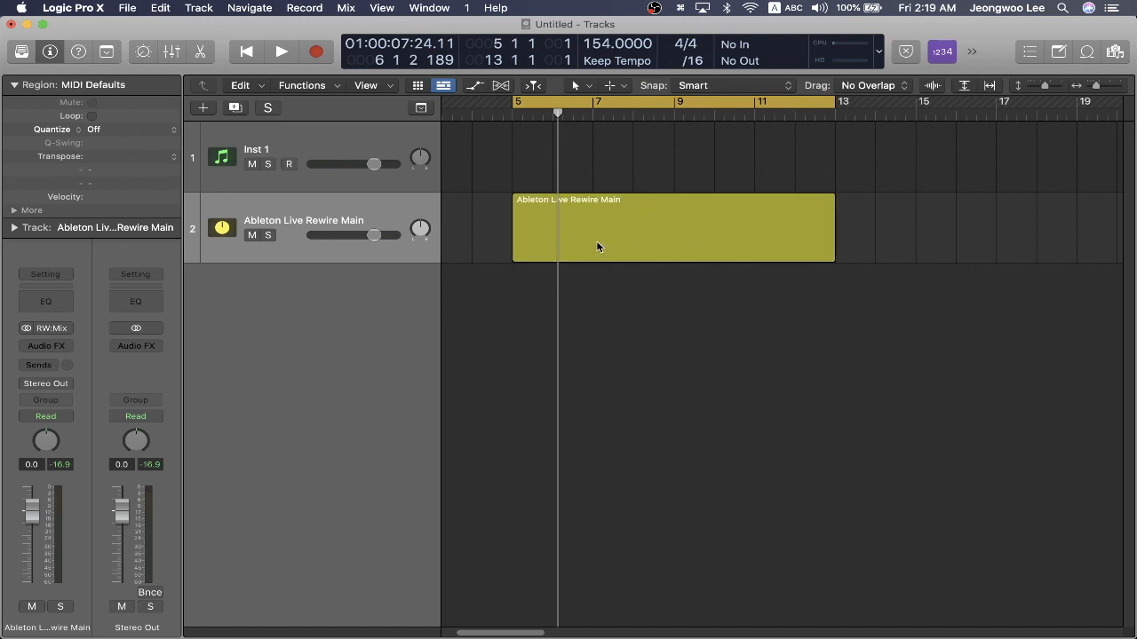
click(672, 228)
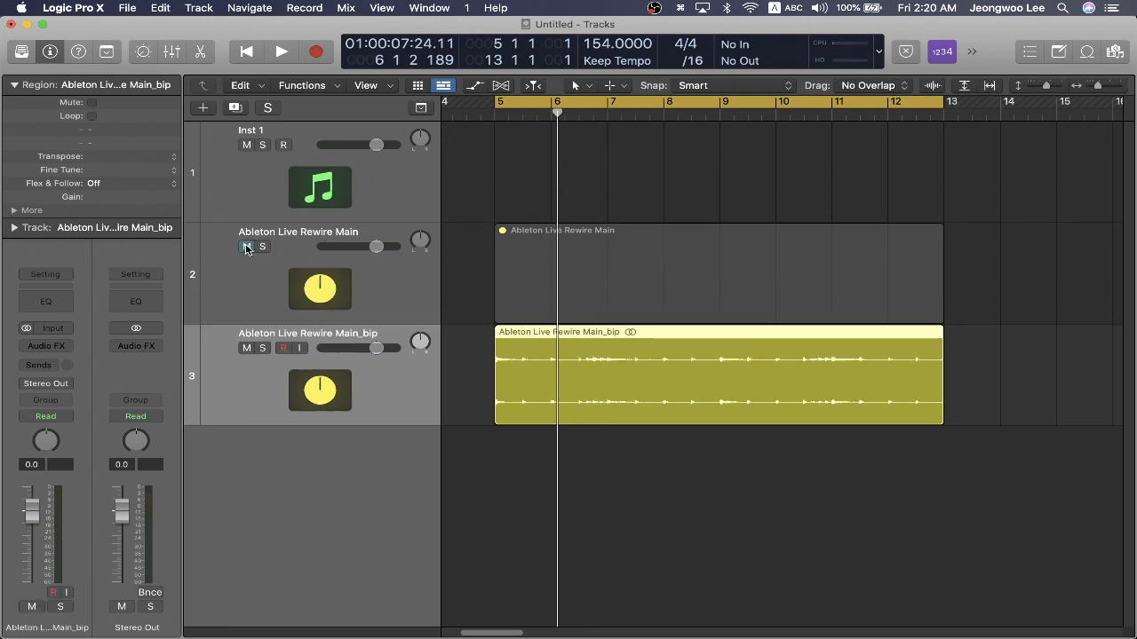
Mute the original Ableton Live Rewire Main track and select the bounced region
click(247, 247)
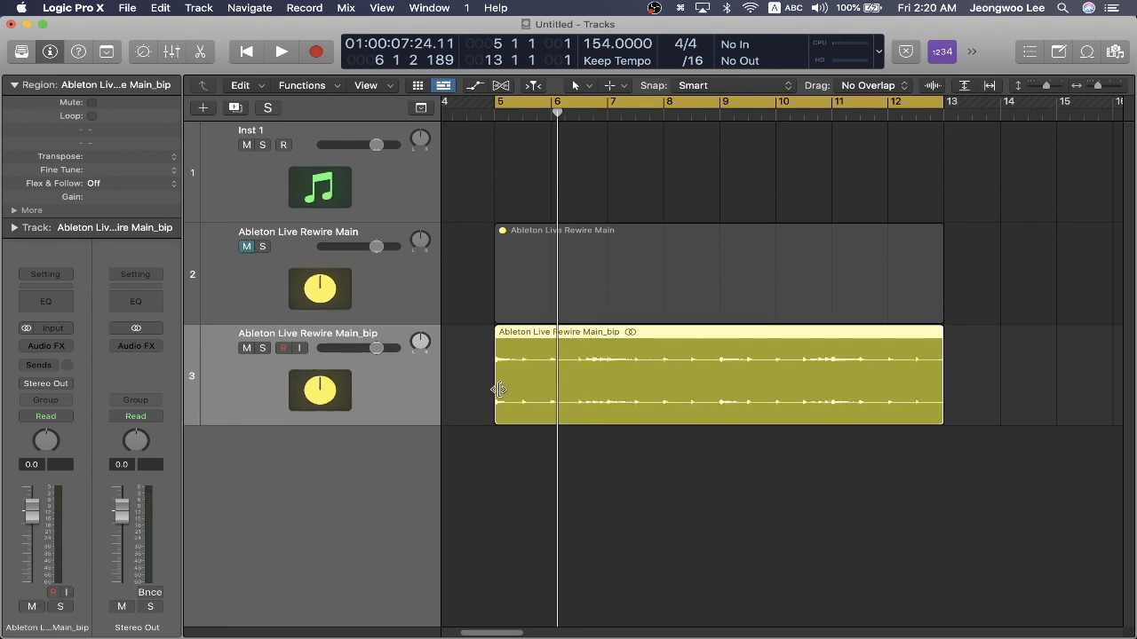
click(281, 51)
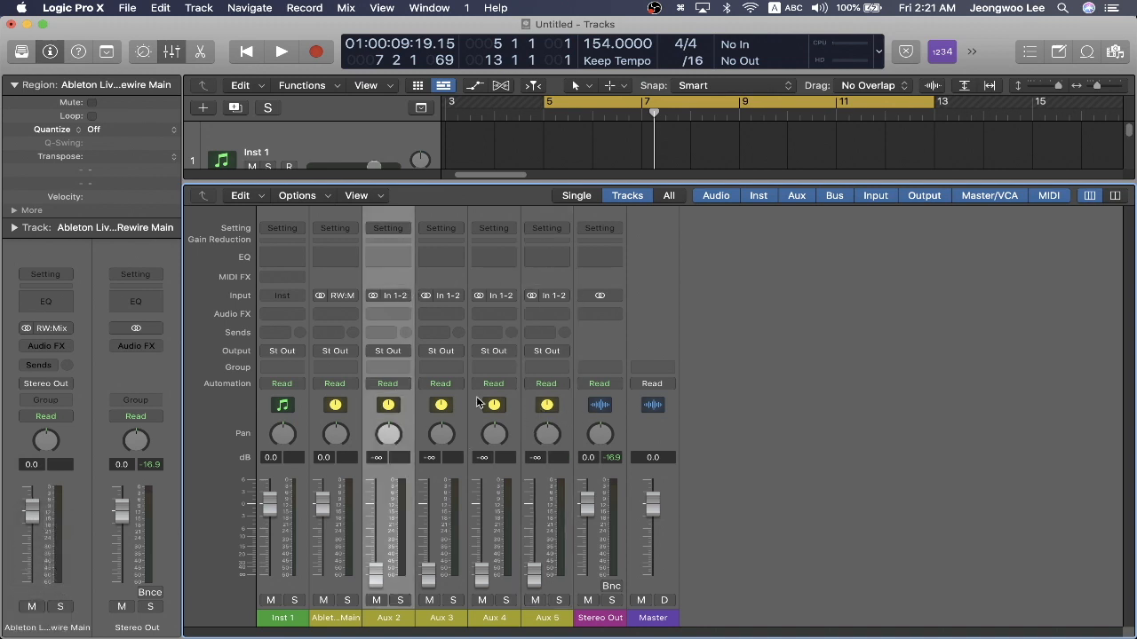
mouse_move(399, 300)
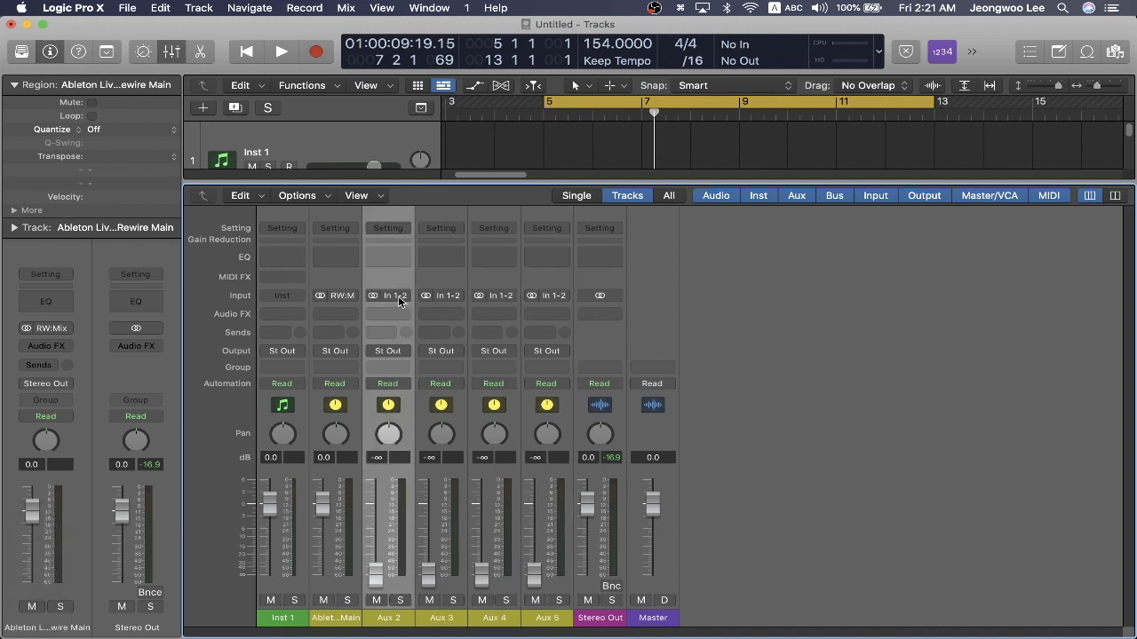
Set Aux 2's ReWire input and assign RW:Bus 05/06 to Aux 3
click(394, 295)
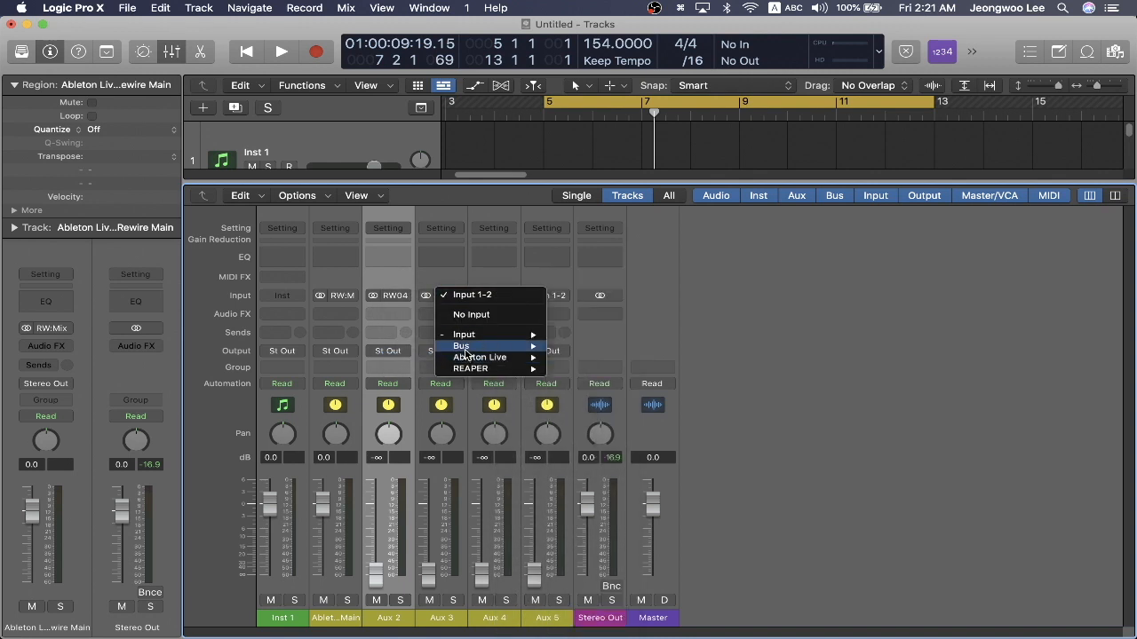
mouse_move(479, 357)
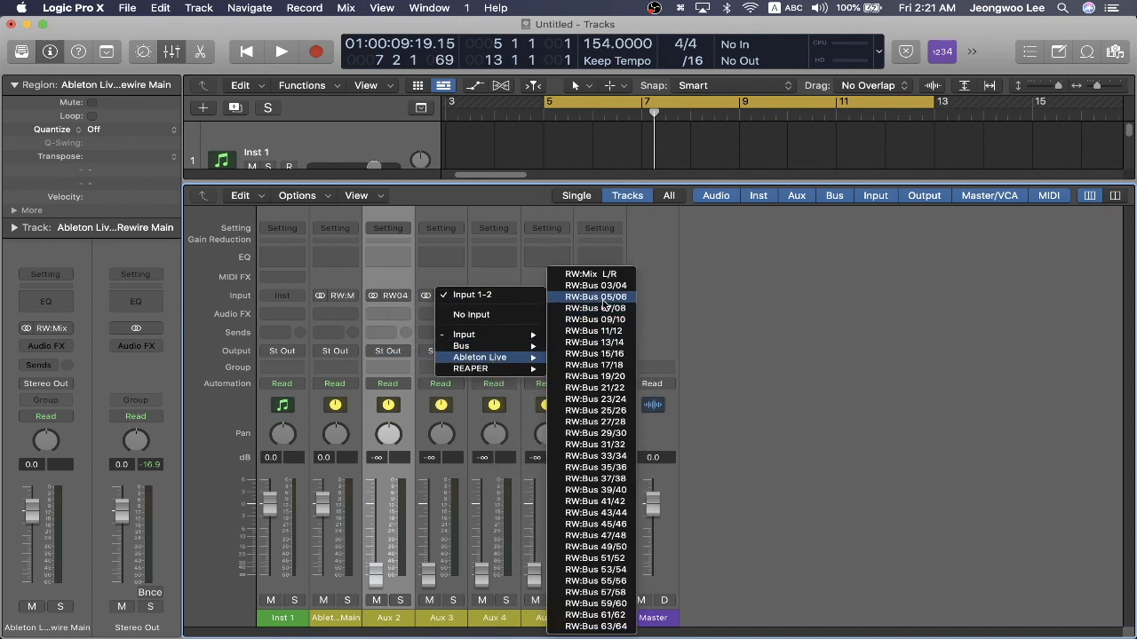
click(595, 296)
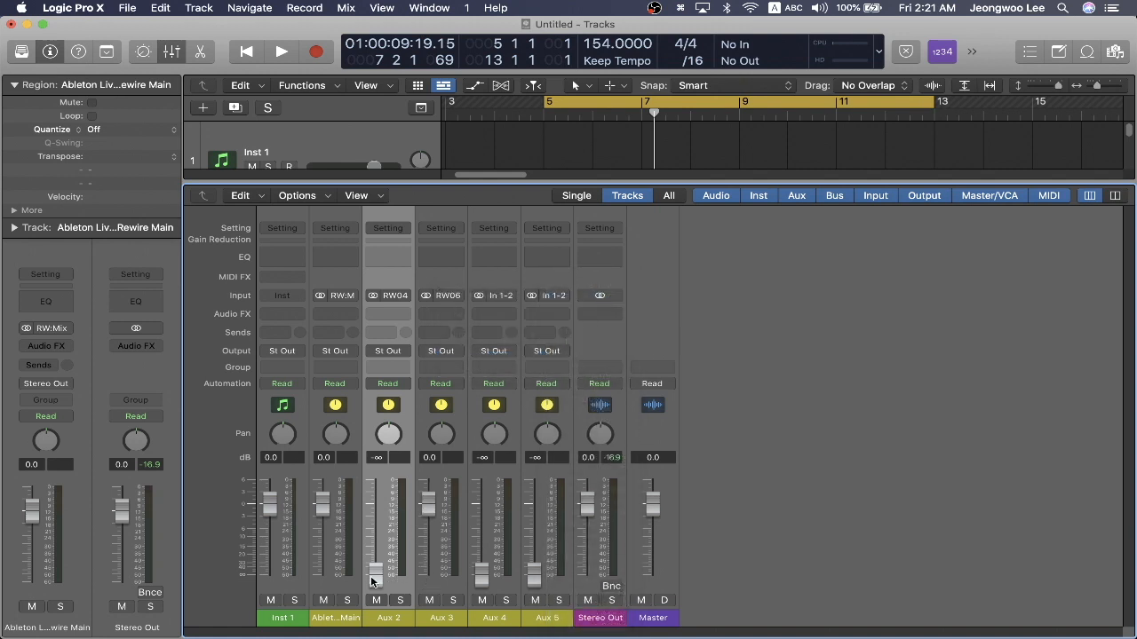
In Live, route the drum loop track to ReWire Out Bus 3/4 and the piano track to ReWire Out
key(cmd+tab)
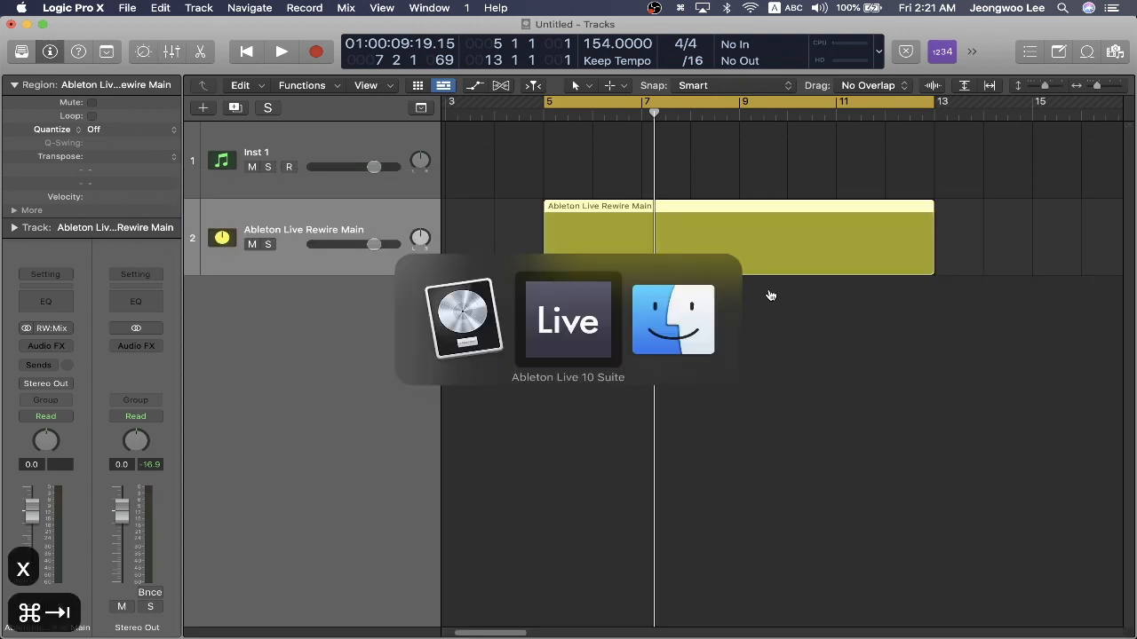
click(568, 320)
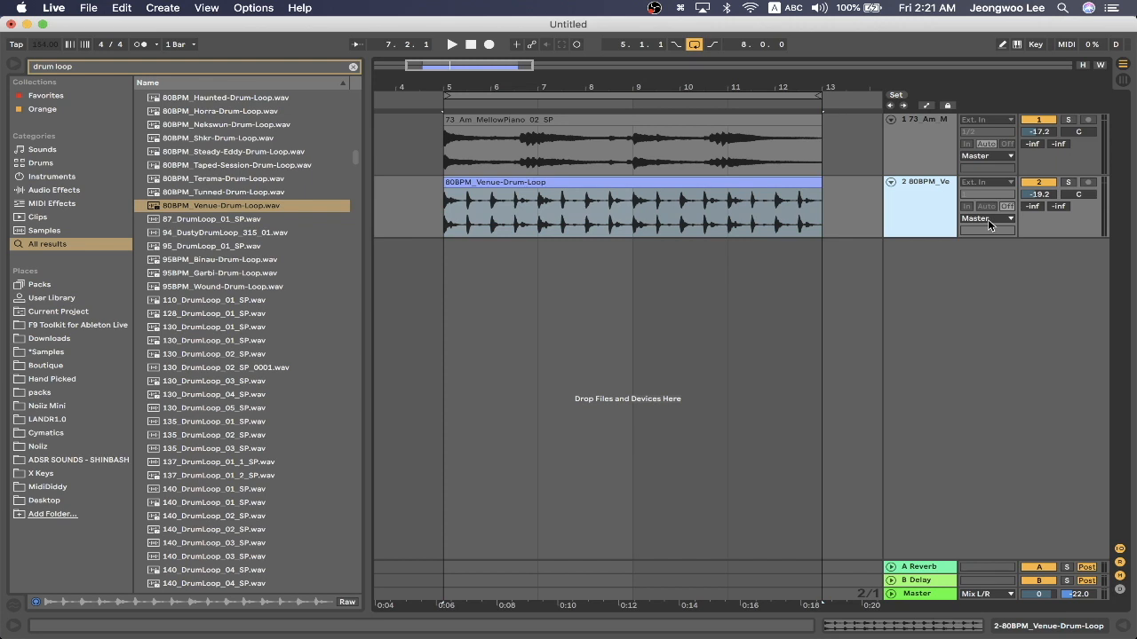
click(986, 218)
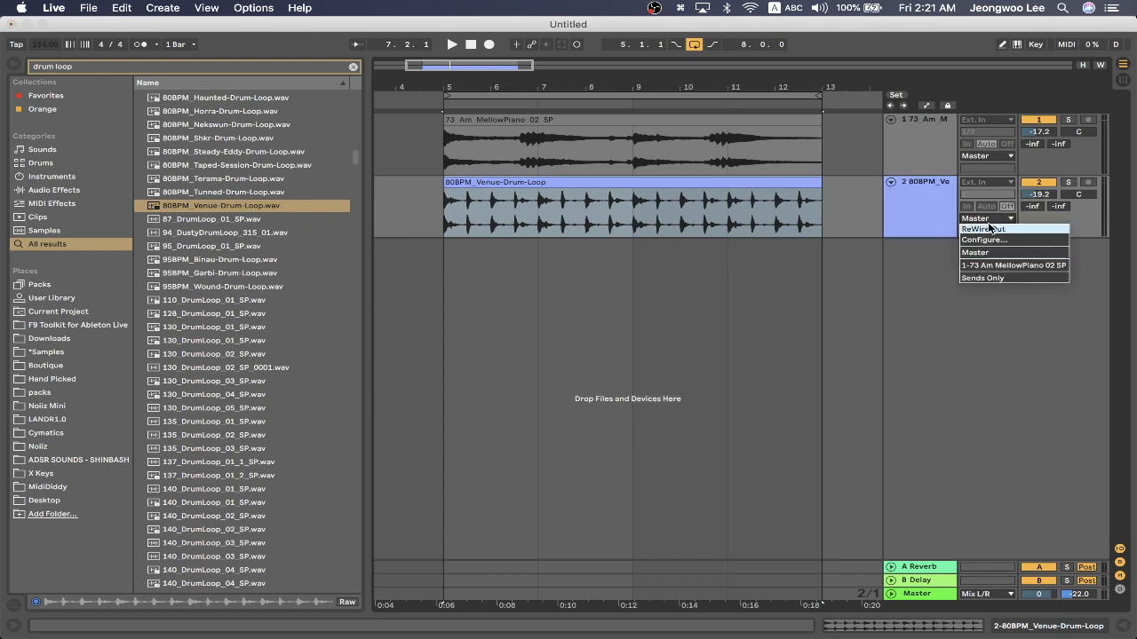
click(981, 229)
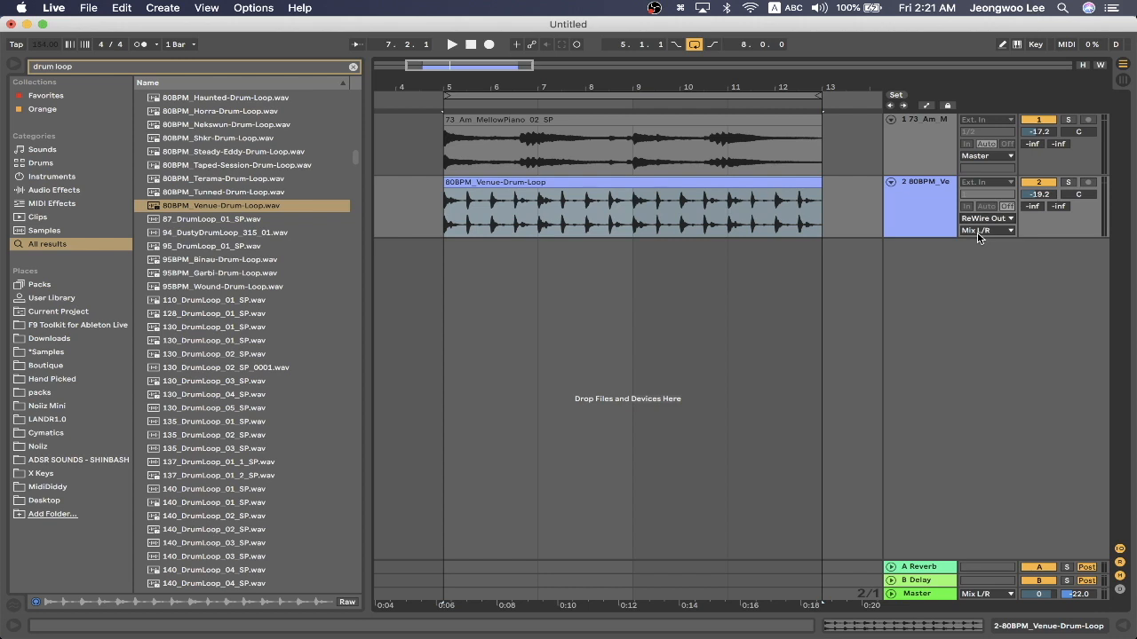
click(984, 229)
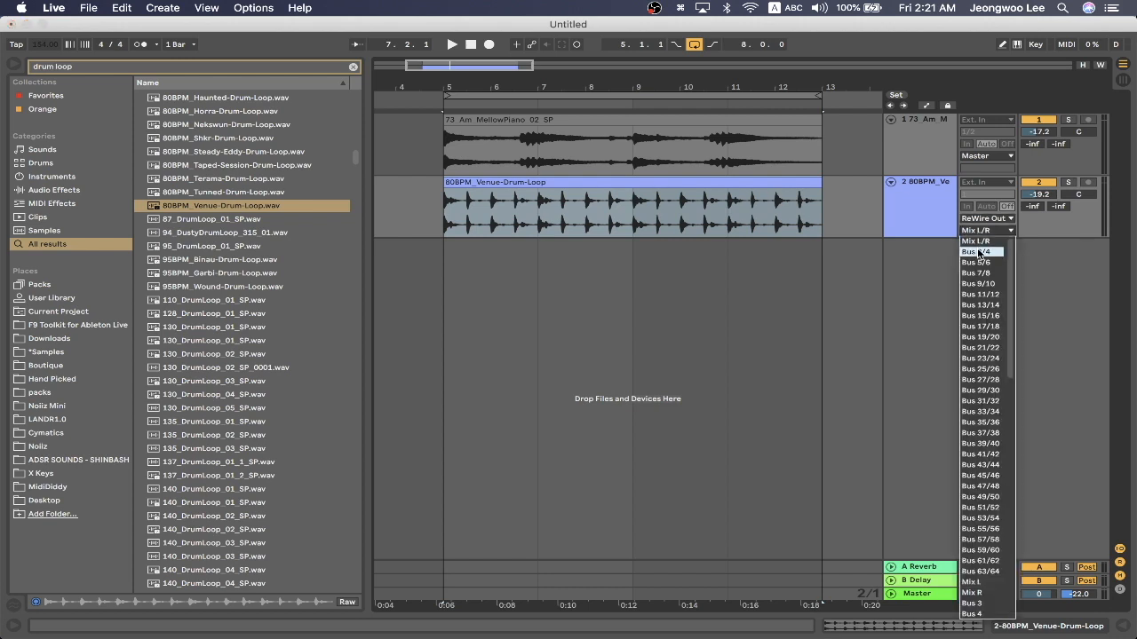
click(979, 251)
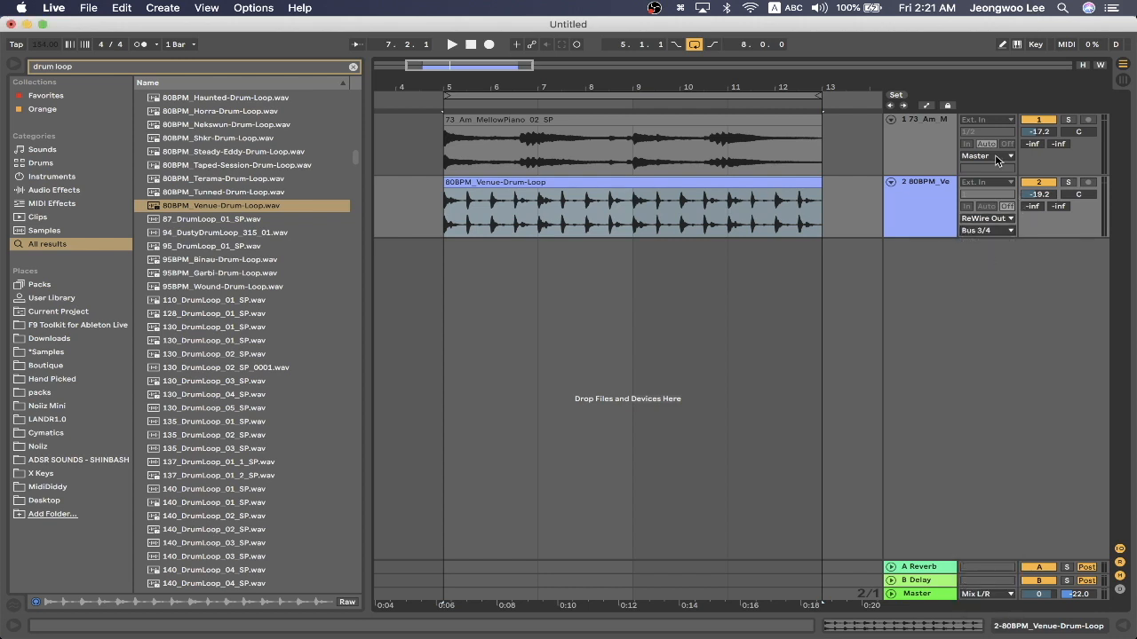
click(985, 155)
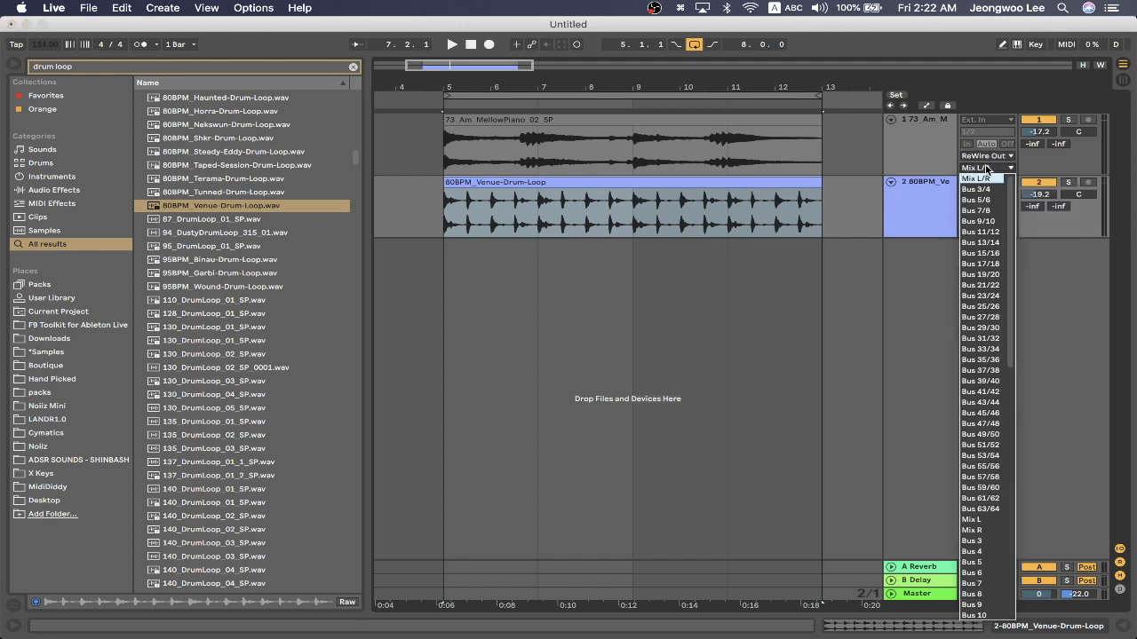
click(980, 199)
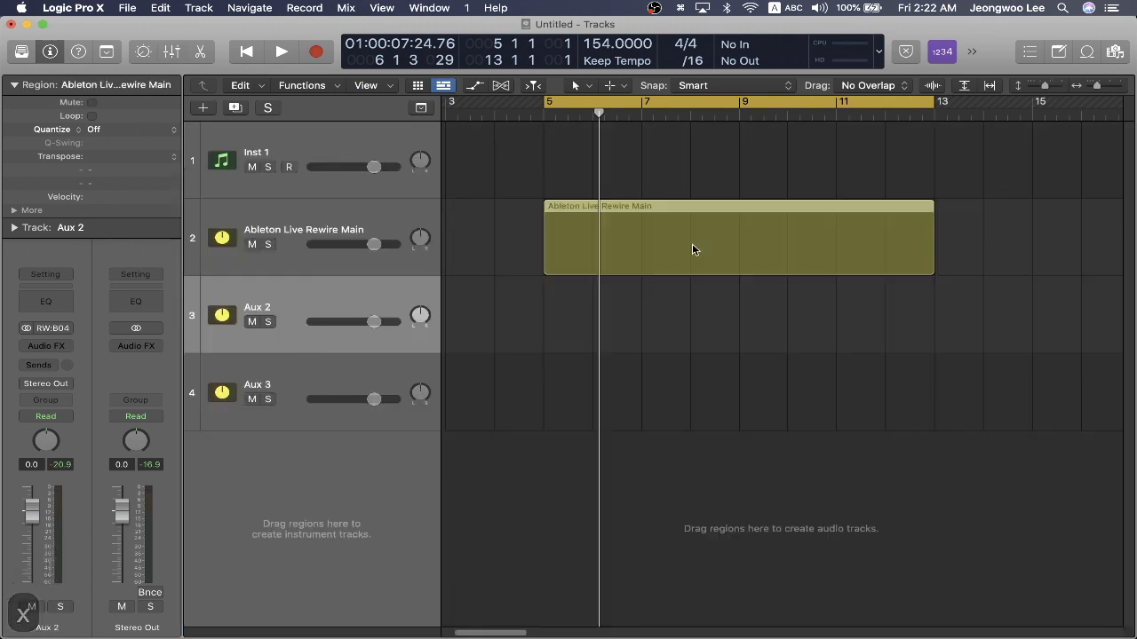
Option-copy the Rewire region to Aux 3, bounce it in place, and remove extra tracks
drag(693, 249, 702, 311)
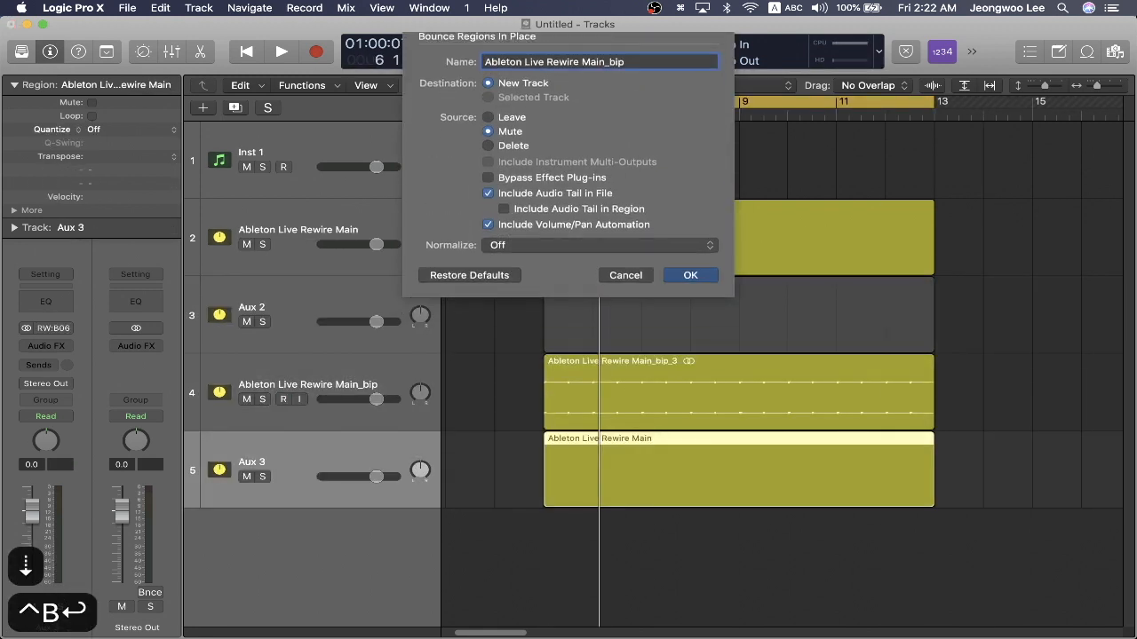
click(690, 274)
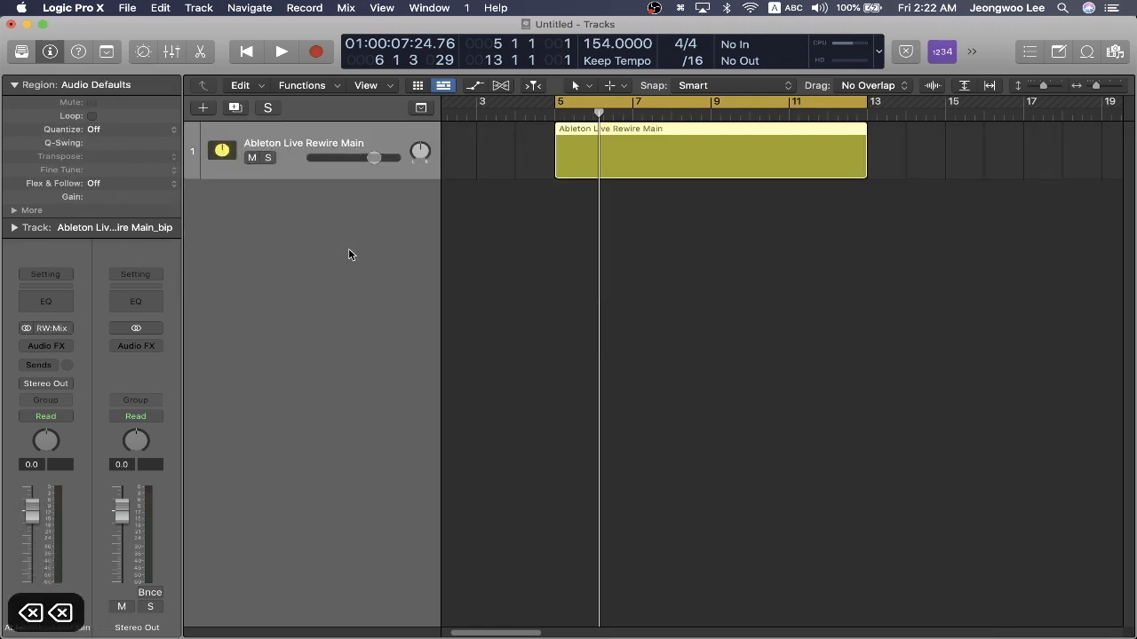
click(711, 151)
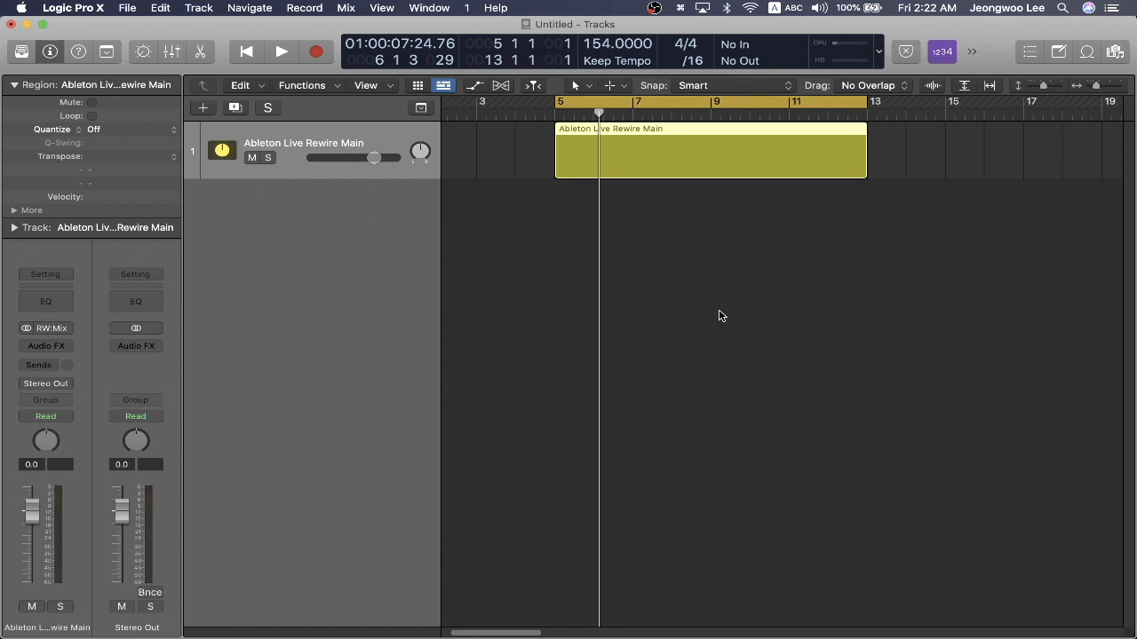
mouse_move(1133, 340)
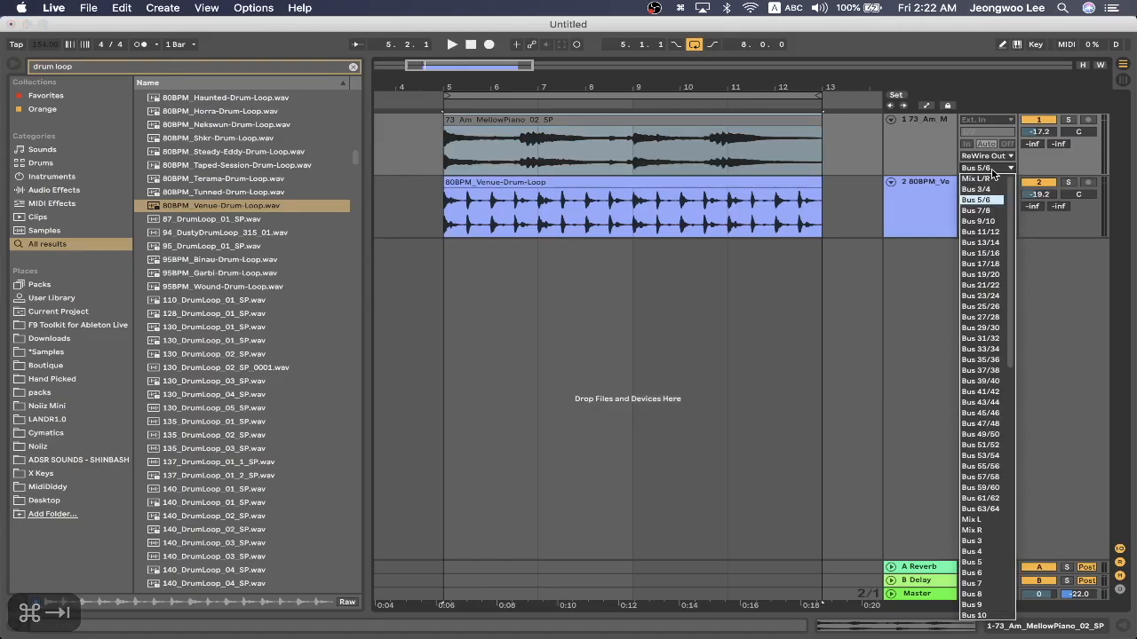
Send the piano track to ReWire bus 5/6 and transpose its clip to +3 semitones
click(976, 188)
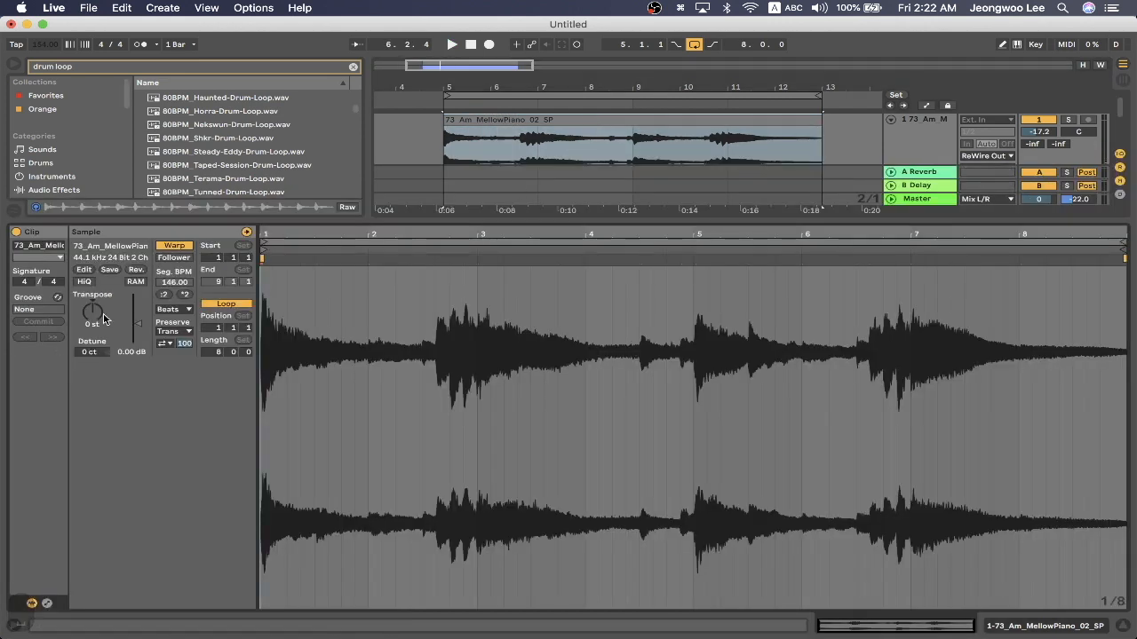
drag(92, 311, 92, 342)
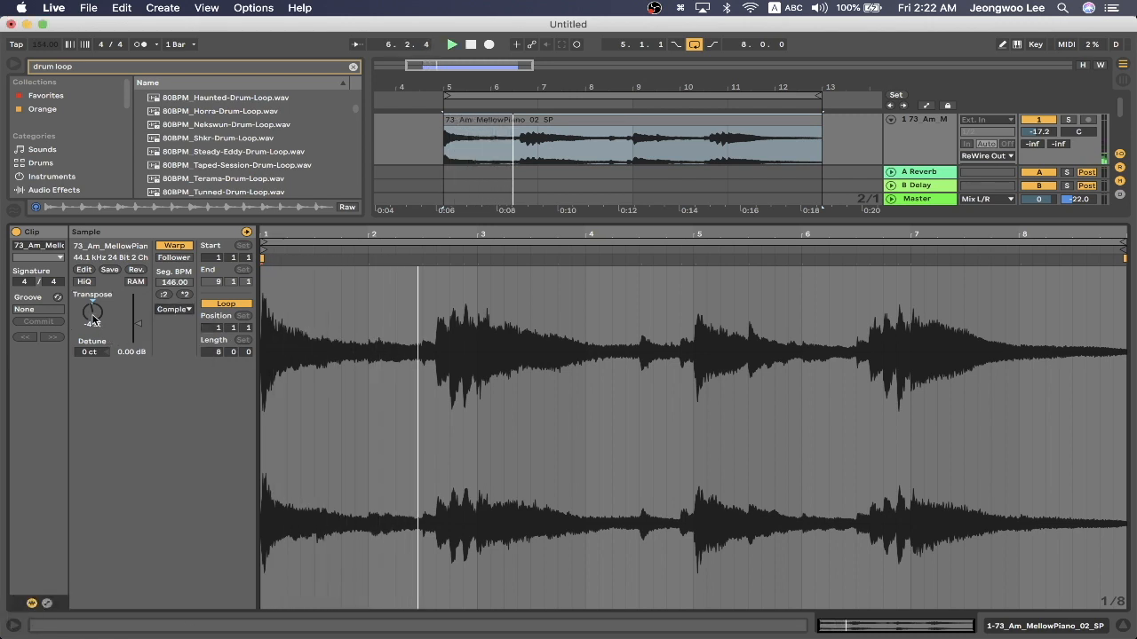
drag(92, 311, 92, 302)
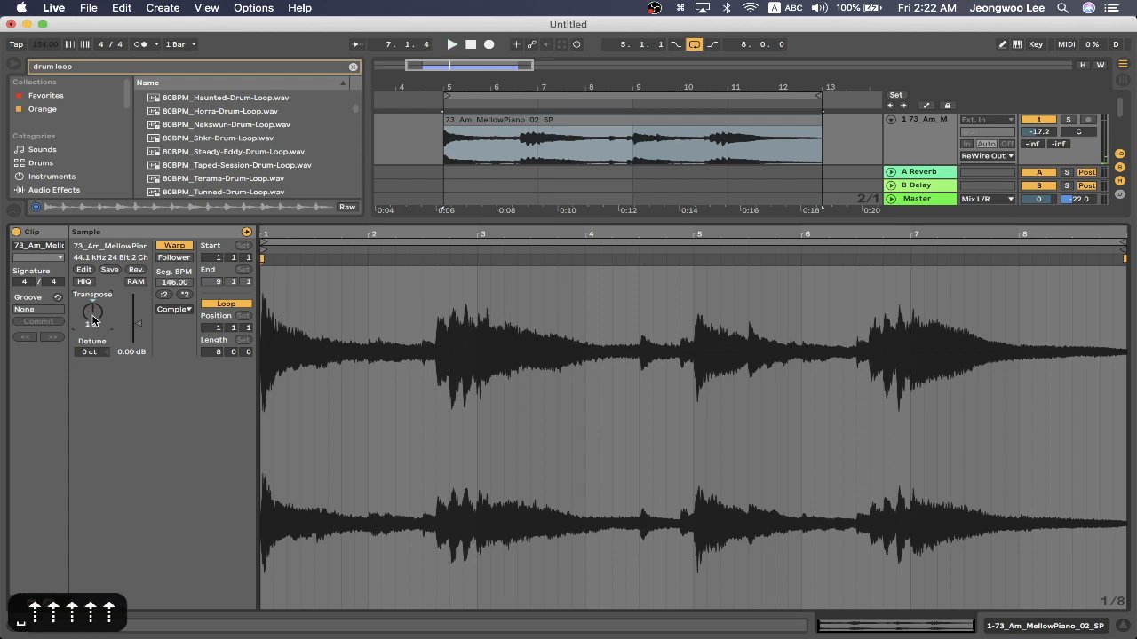
drag(92, 311, 92, 302)
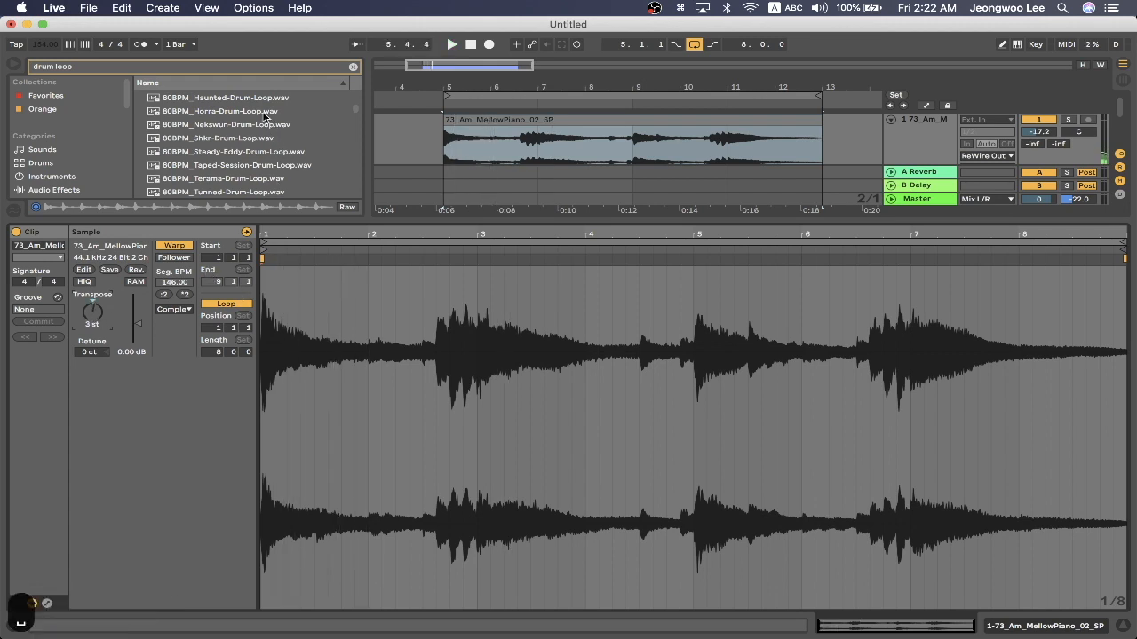
Search Live's browser for 'clap' and scroll toward 110_PercussionClaps_SP_01.wav
text(clap)
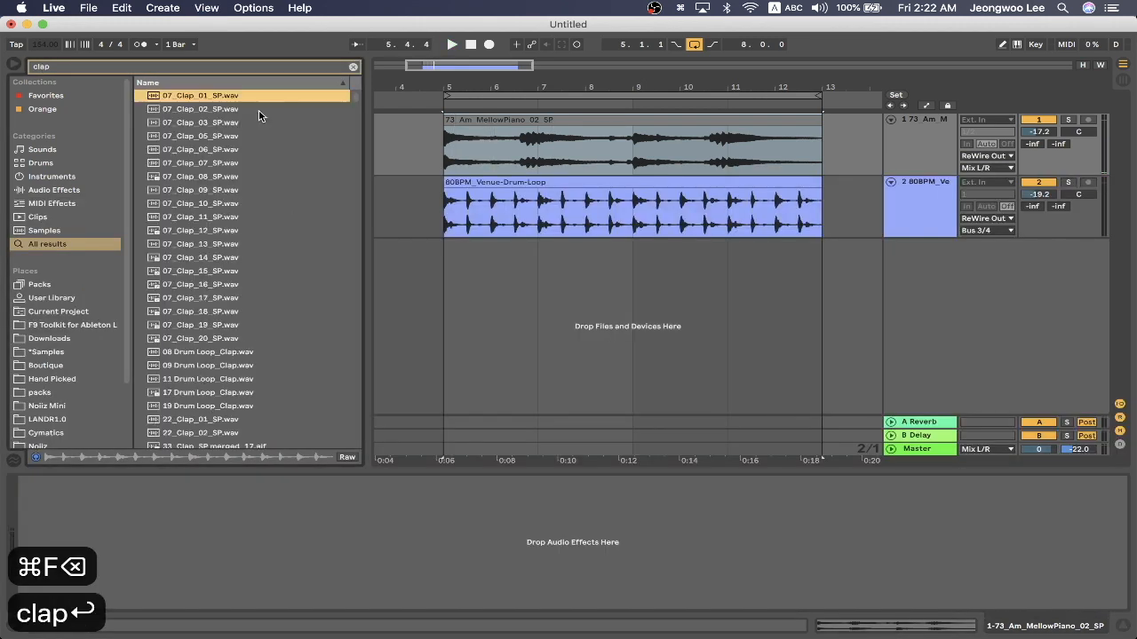
scroll(down, 3)
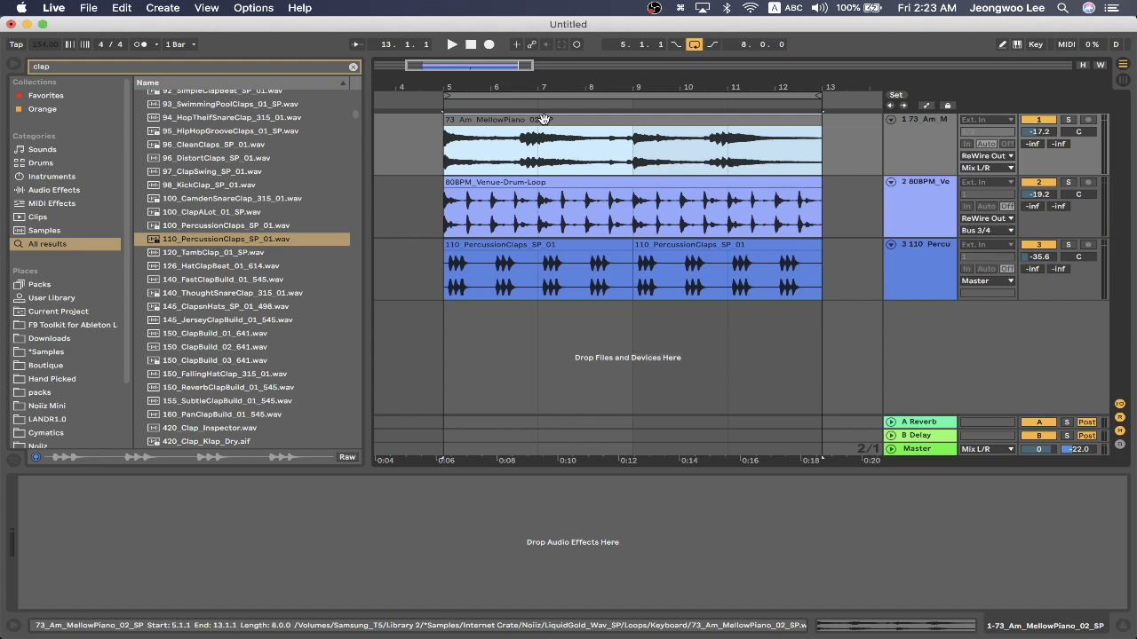
mouse_move(560, 121)
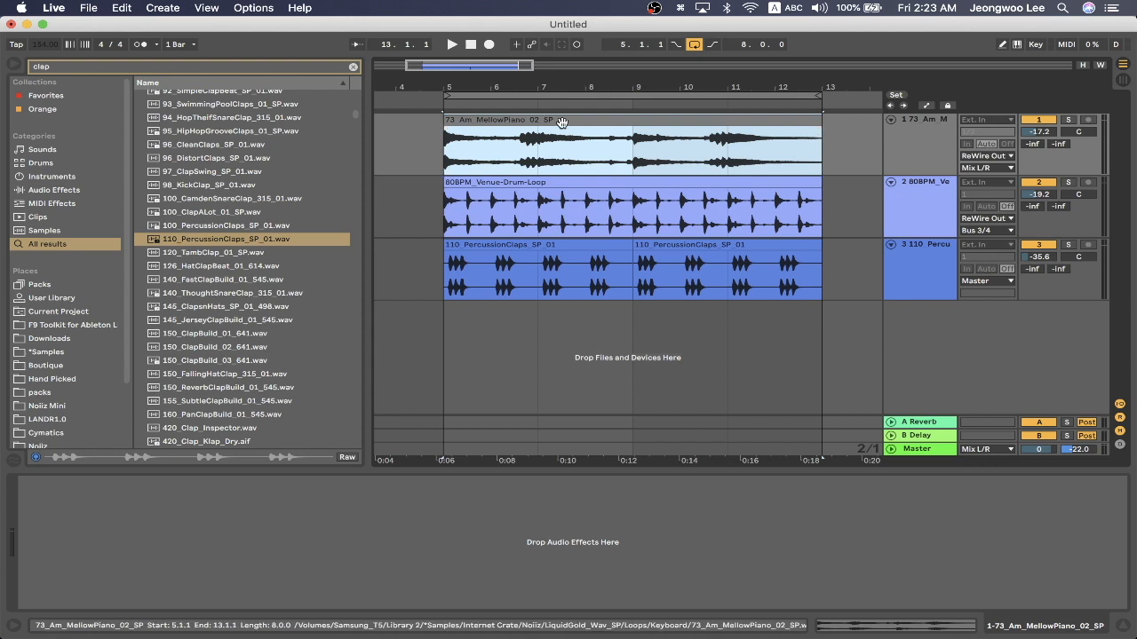
Convert the piano clip's harmony to a new MIDI track and export that clip to Midi Exported
right_click(560, 121)
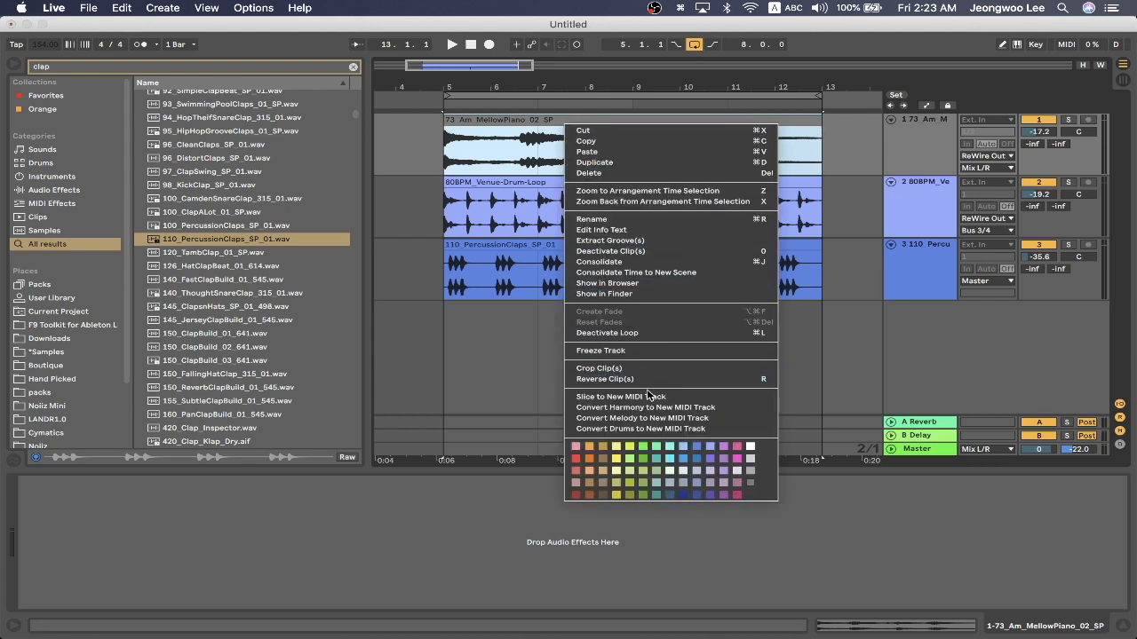
mouse_move(645, 407)
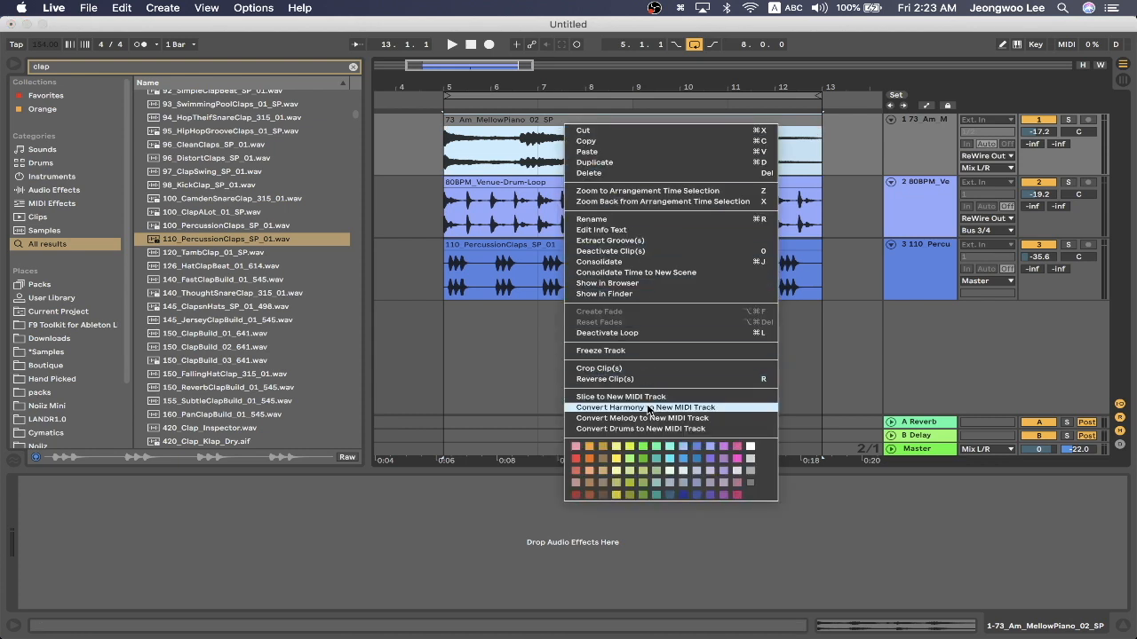
click(644, 407)
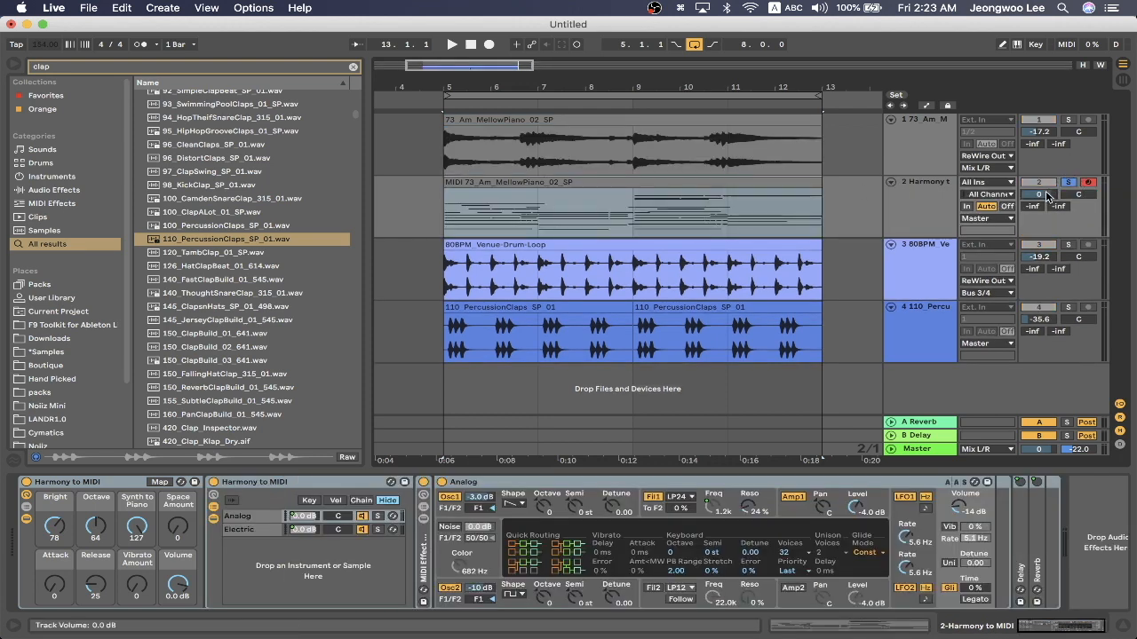
click(451, 45)
text(-16.4)
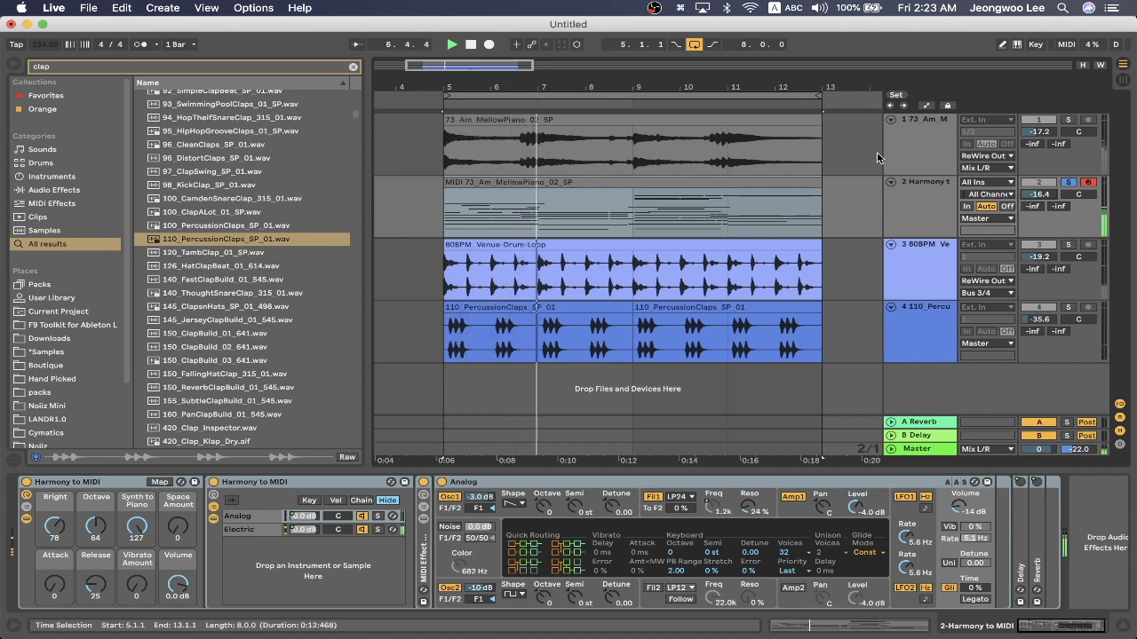
click(1068, 182)
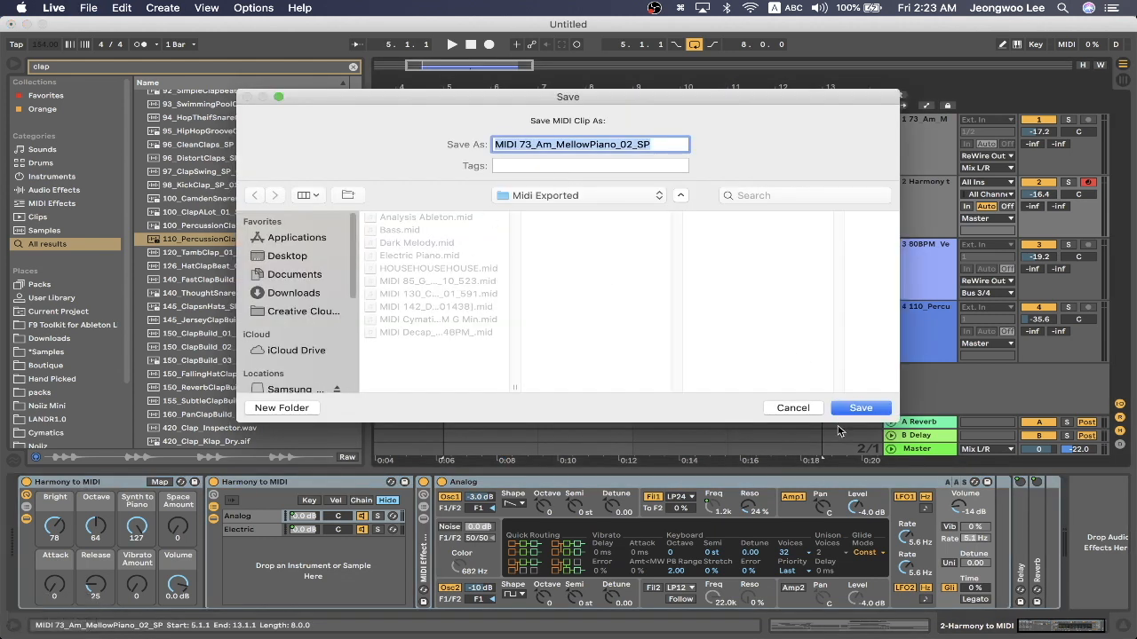
click(860, 408)
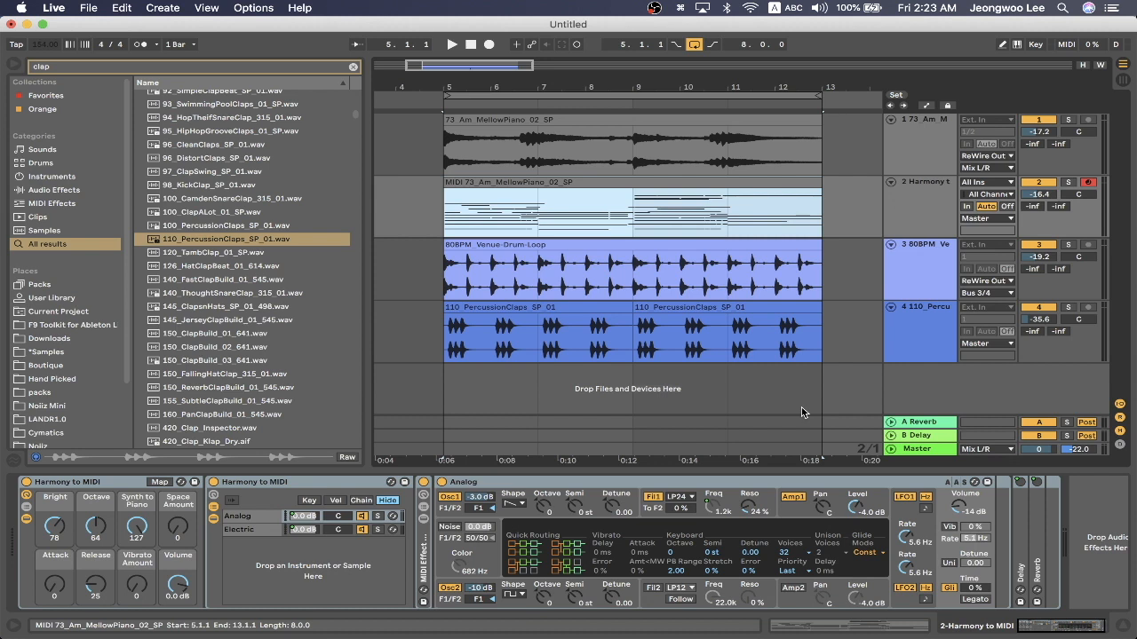
Deselect the harmony clip and open the instrument plug-in list on the Inst 1 channel strip
click(353, 67)
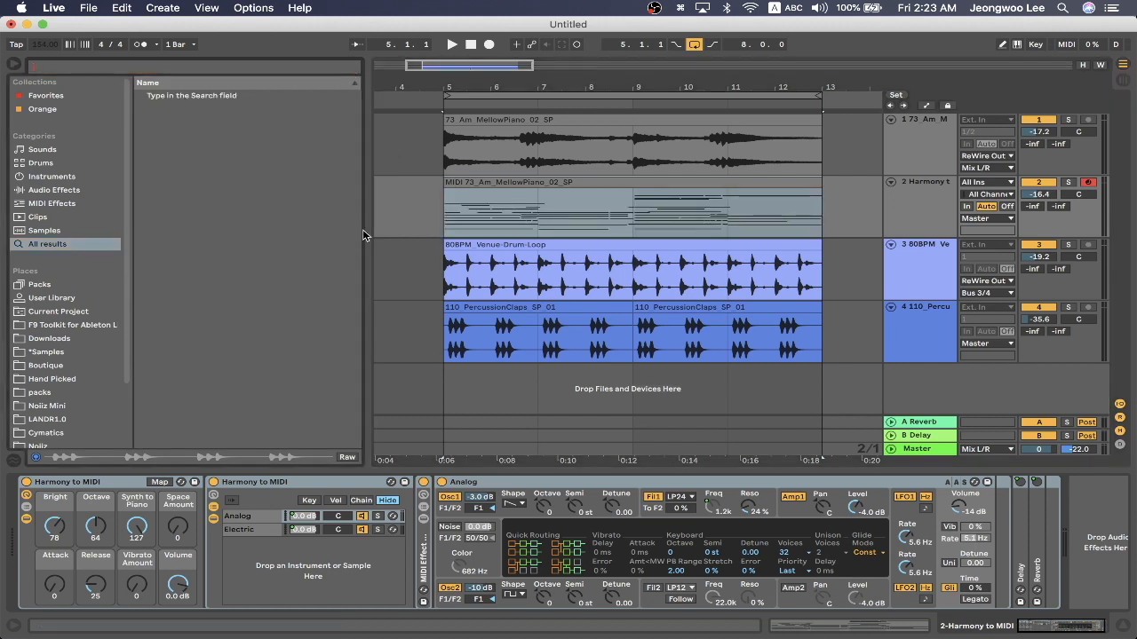
mouse_move(131, 210)
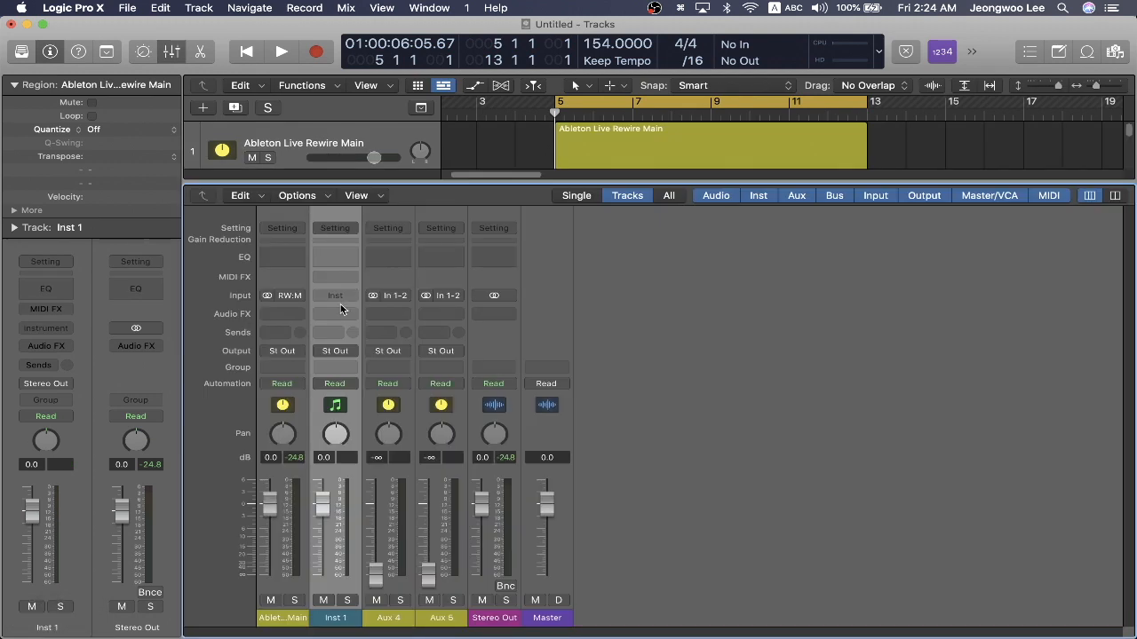
click(335, 296)
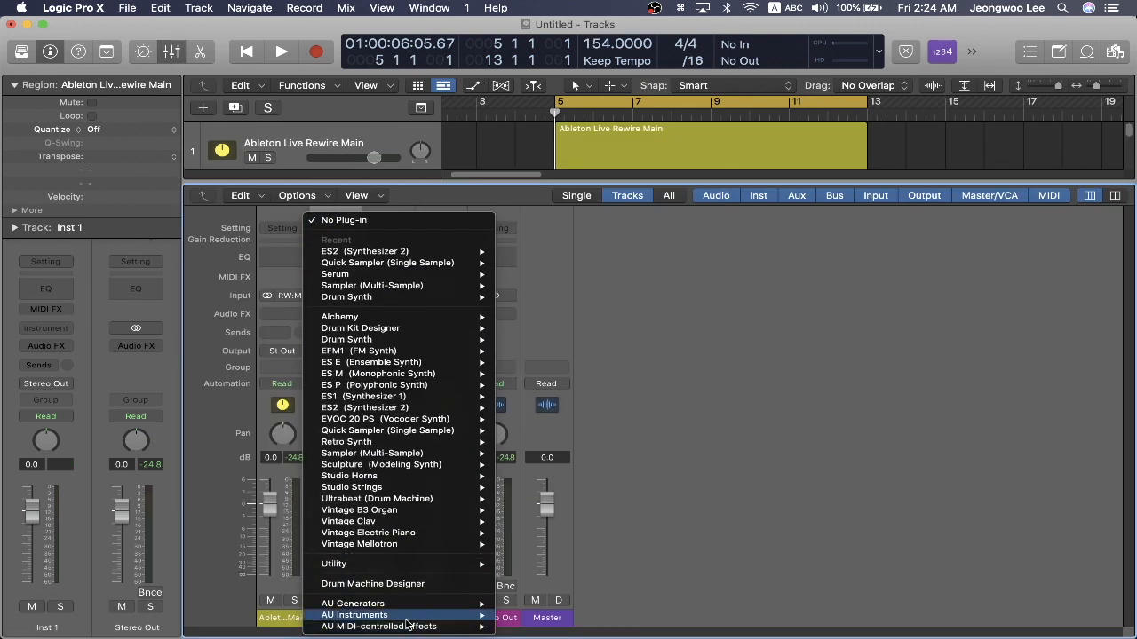
mouse_move(355, 614)
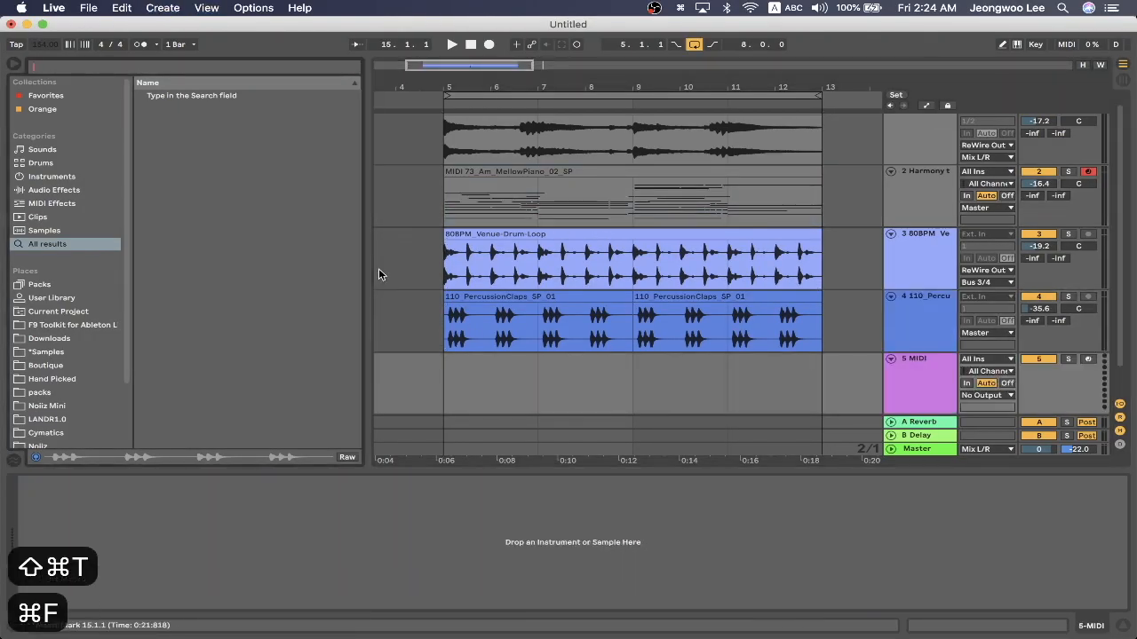
Search 'serum', dismiss the Serum load-failure warning, and select the harmony MIDI clip
text(serum)
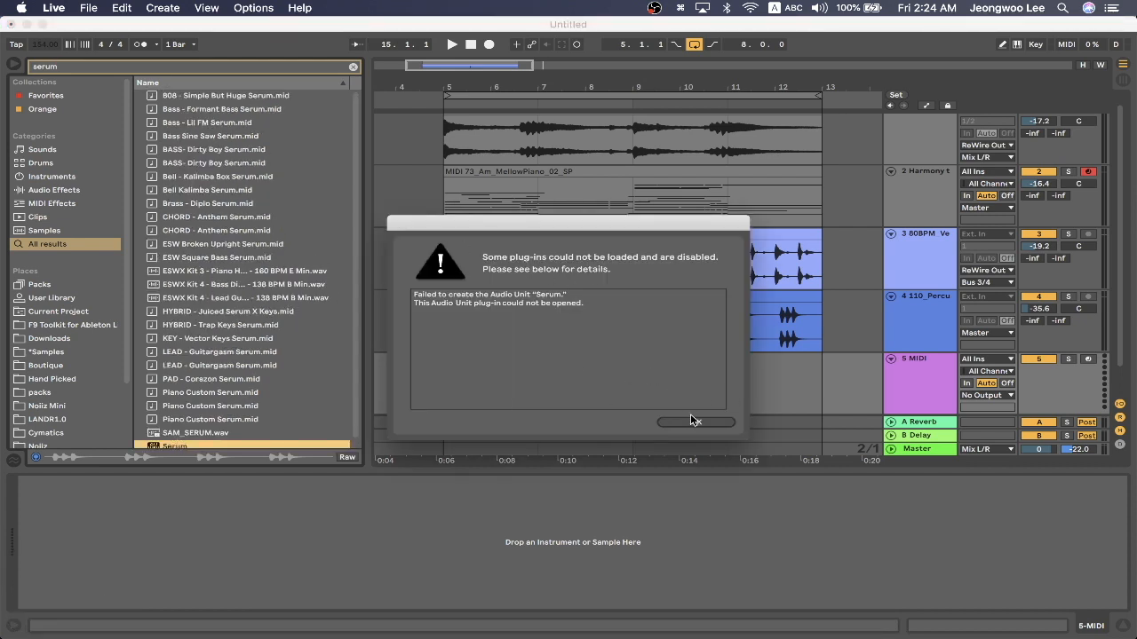
click(695, 421)
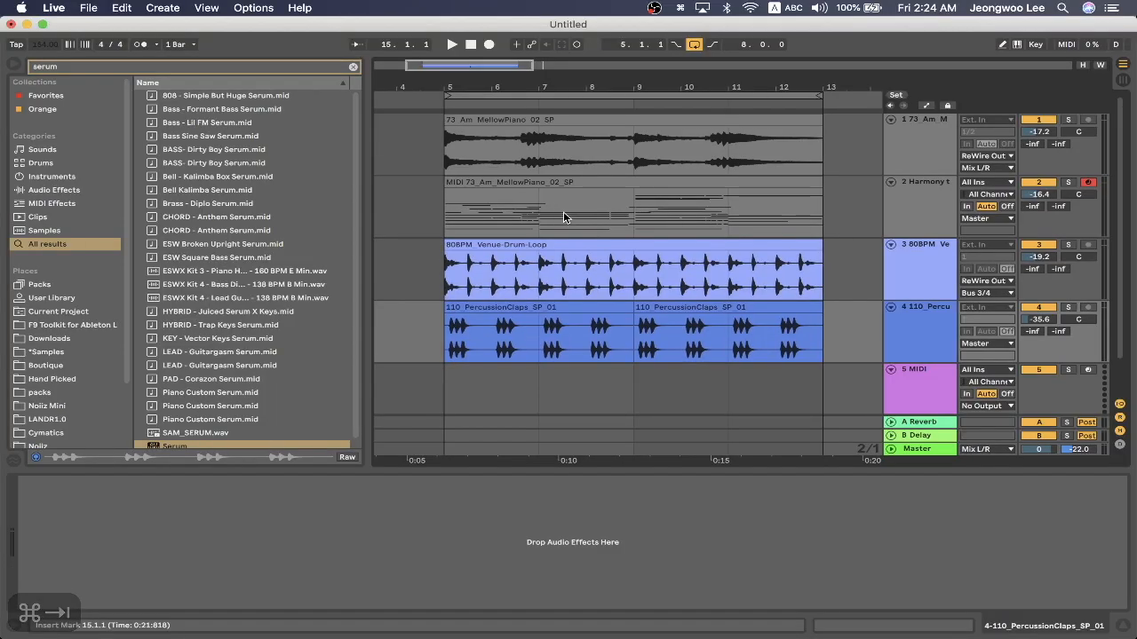
click(617, 143)
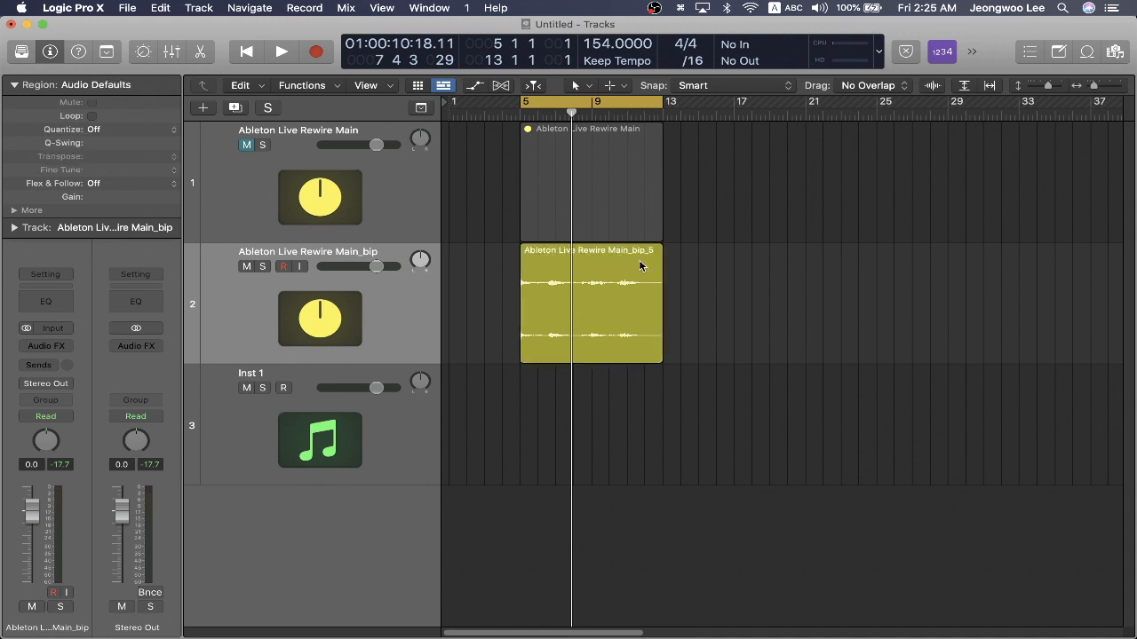
Select the bounced Ableton Live Rewire Main_bip_5 region covering bars 5–13
click(609, 280)
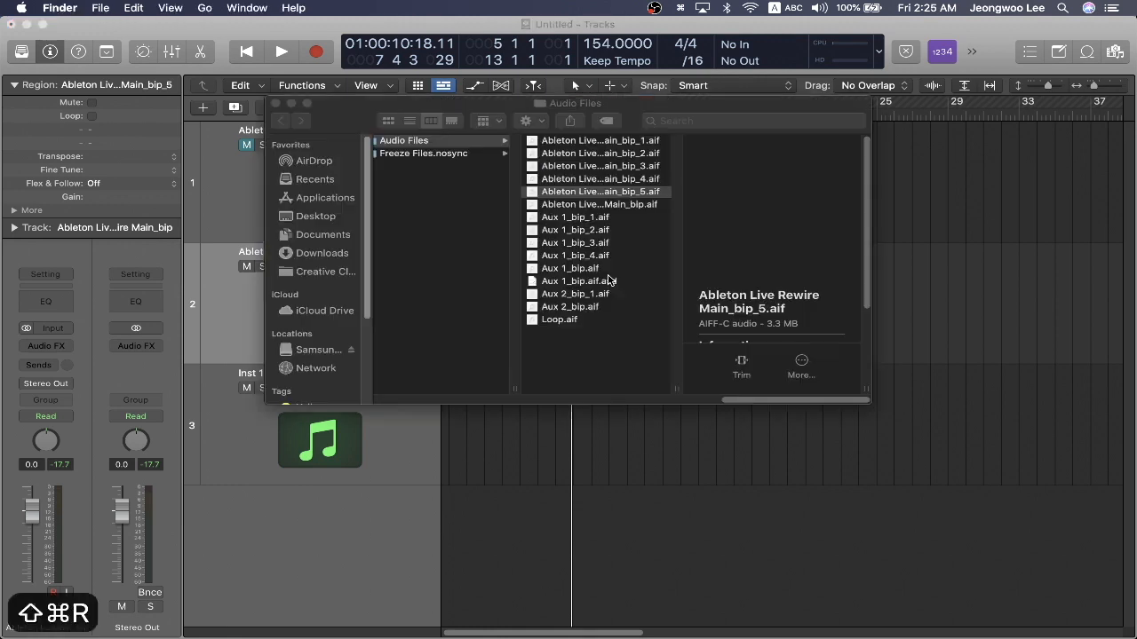
Reveal the bounced Main_bip_5.aif file in the project's Audio Files folder
click(601, 191)
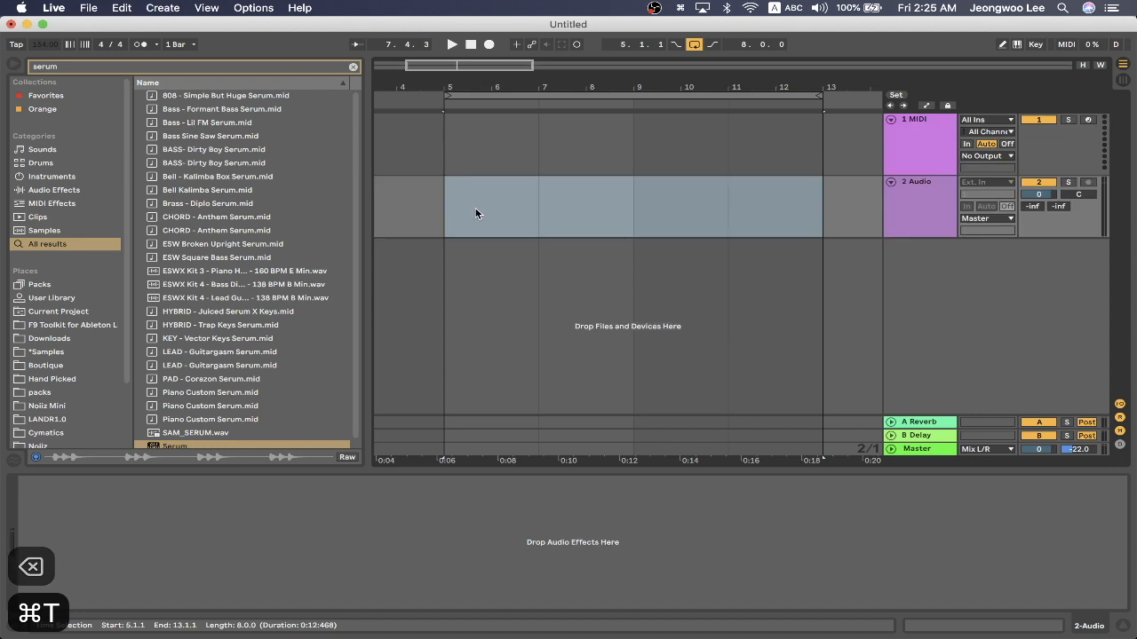
Paste the bounced Main_bip_5 audio at bar 5, route it to ReWire Out, and select the clip
key(cmd+v)
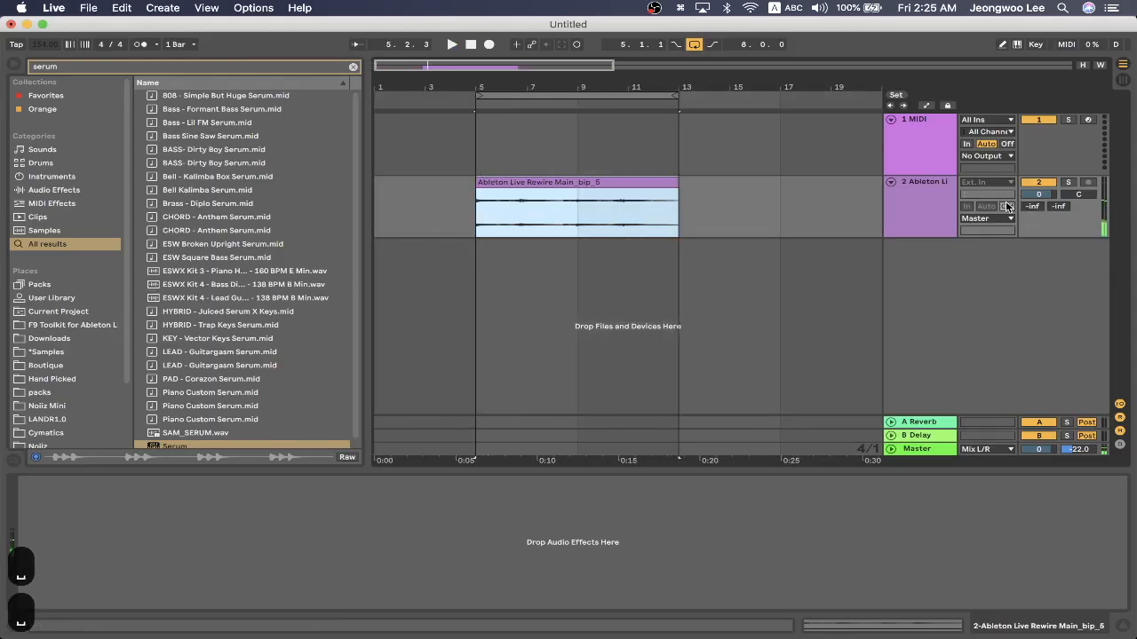
click(986, 217)
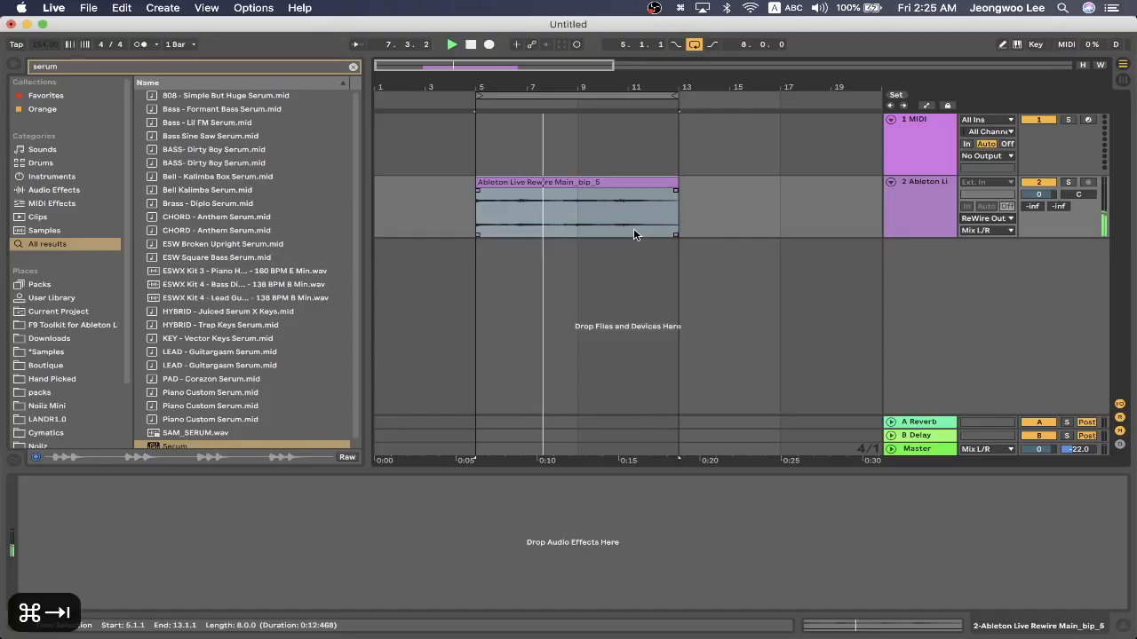
click(577, 218)
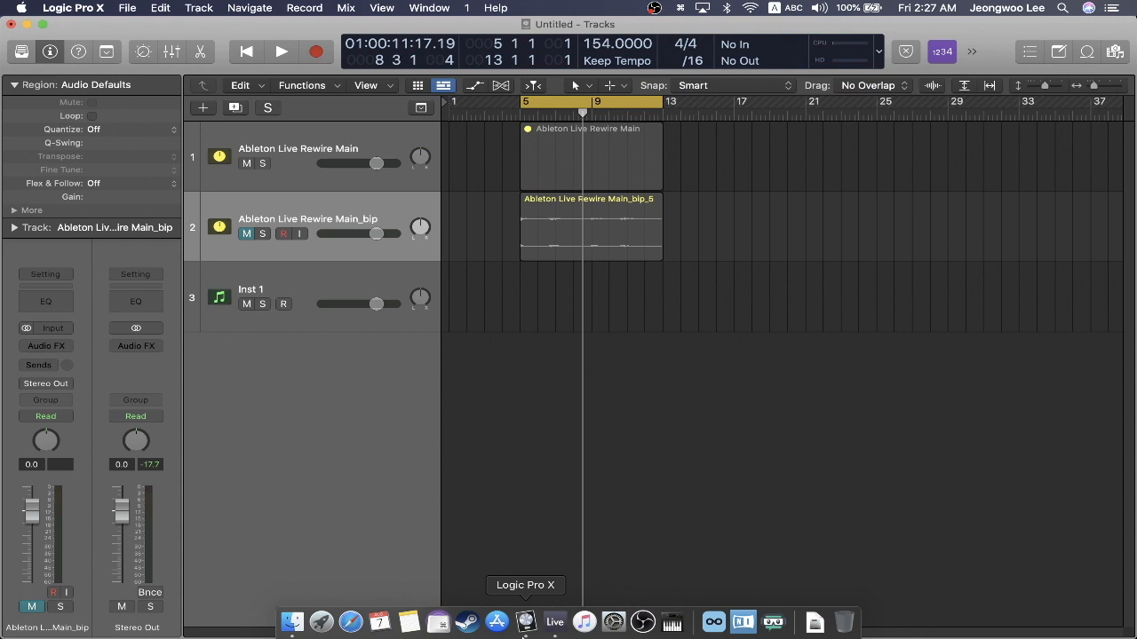
Switch from Logic Pro X back to Ableton Live via the Dock
click(554, 622)
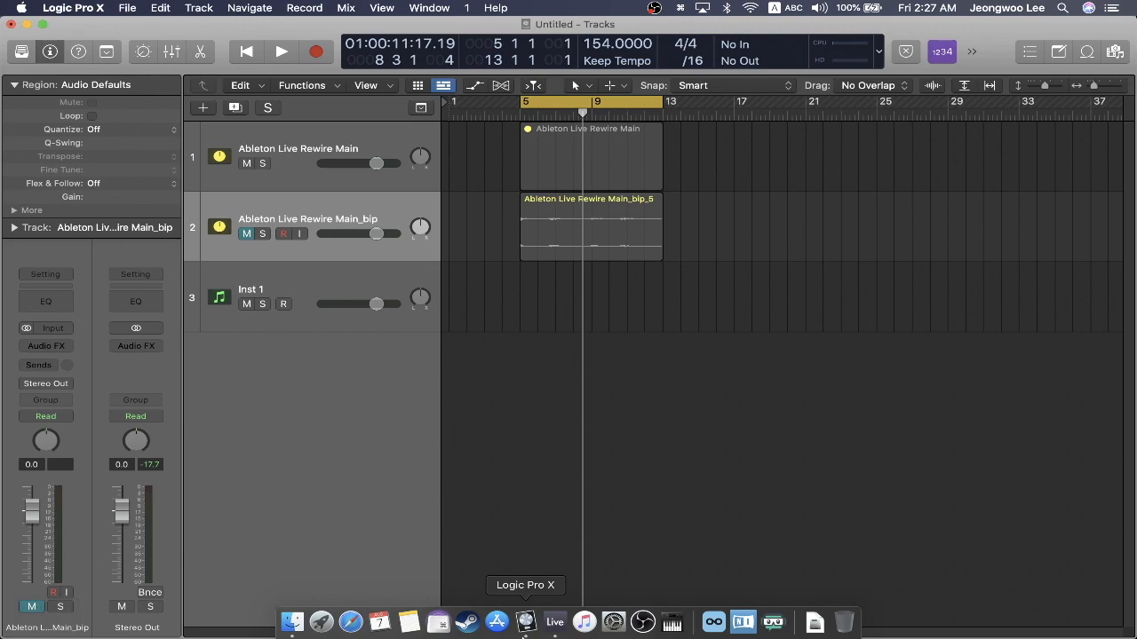
click(555, 622)
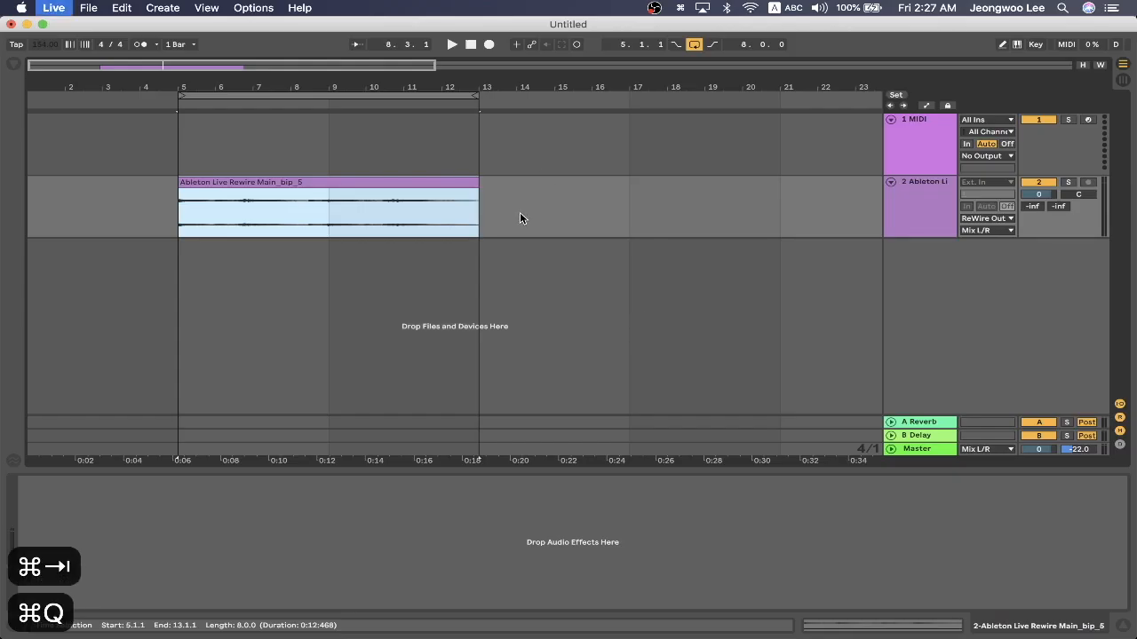